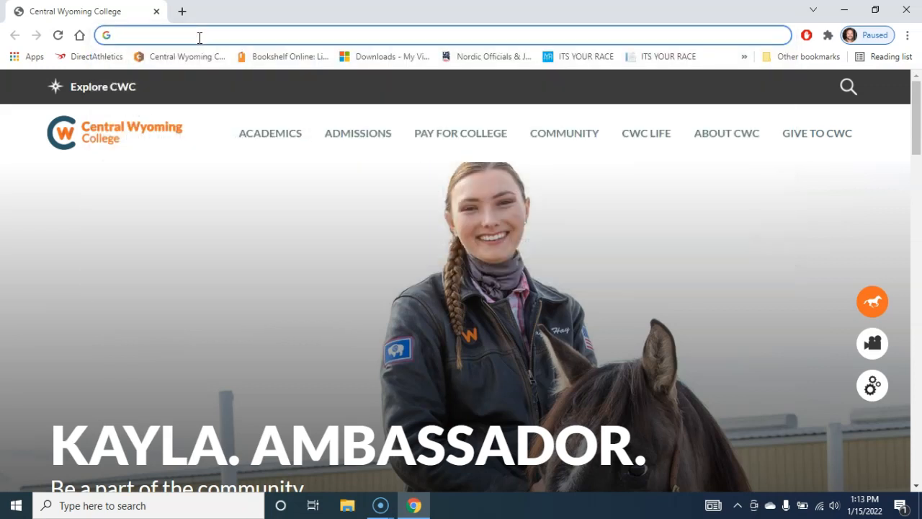
# Load testout.com in the first tab and open a second empty browser tab
pyautogui.write('testout.com')
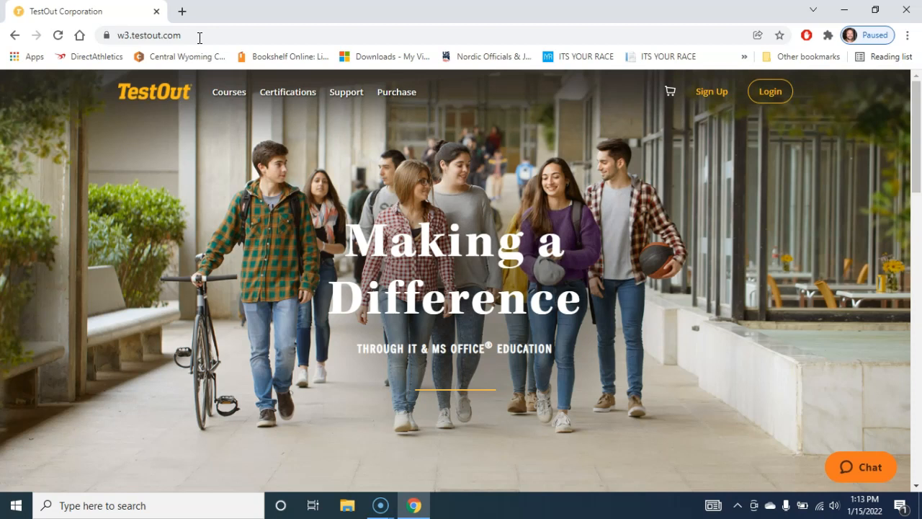
pyautogui.moveTo(199, 8)
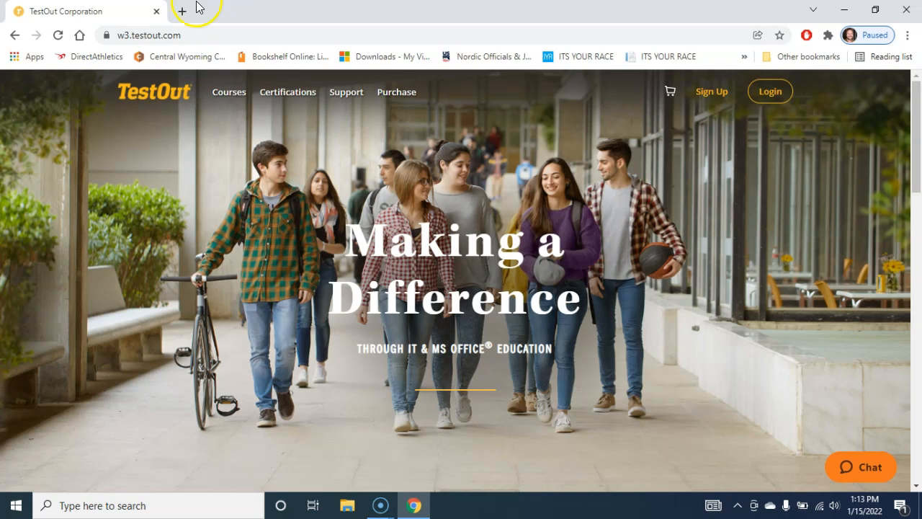
pyautogui.click(181, 8)
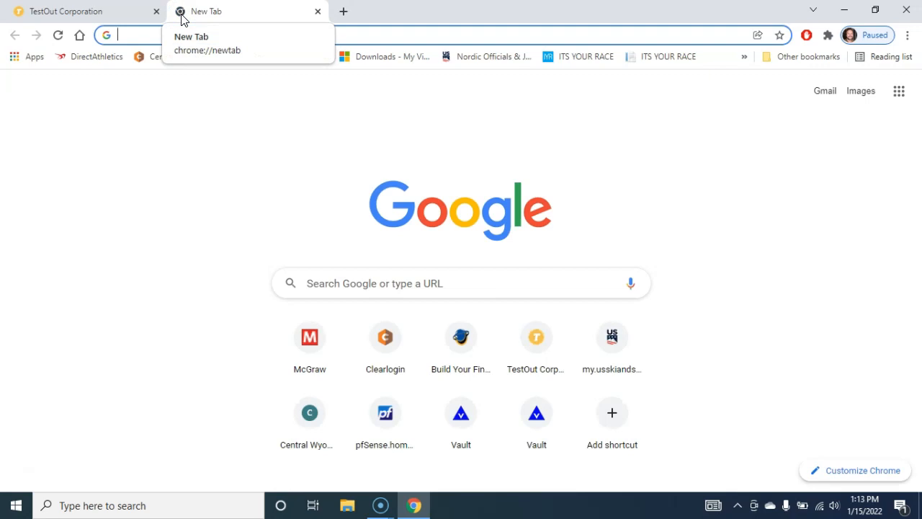
# Search Google for 'bookstore' and open the CWC Bookstore website result
pyautogui.write('bookstore')
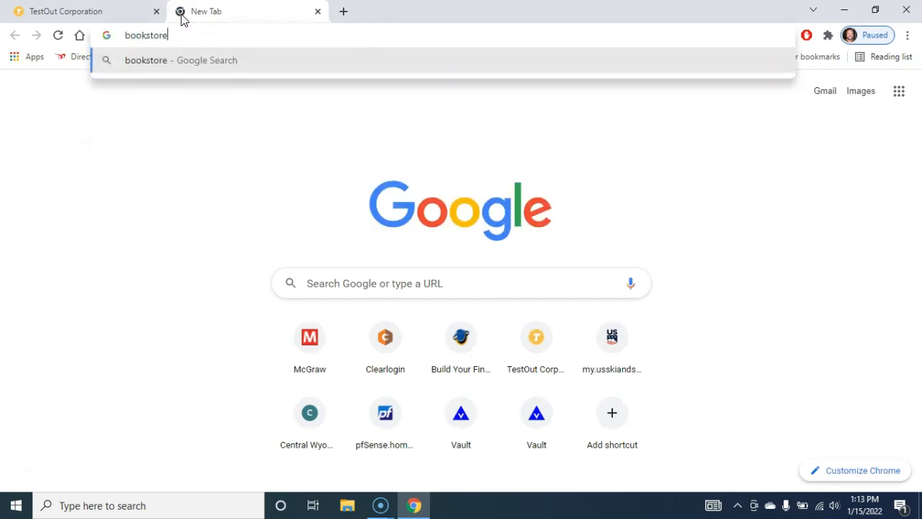
pyautogui.press('Return')
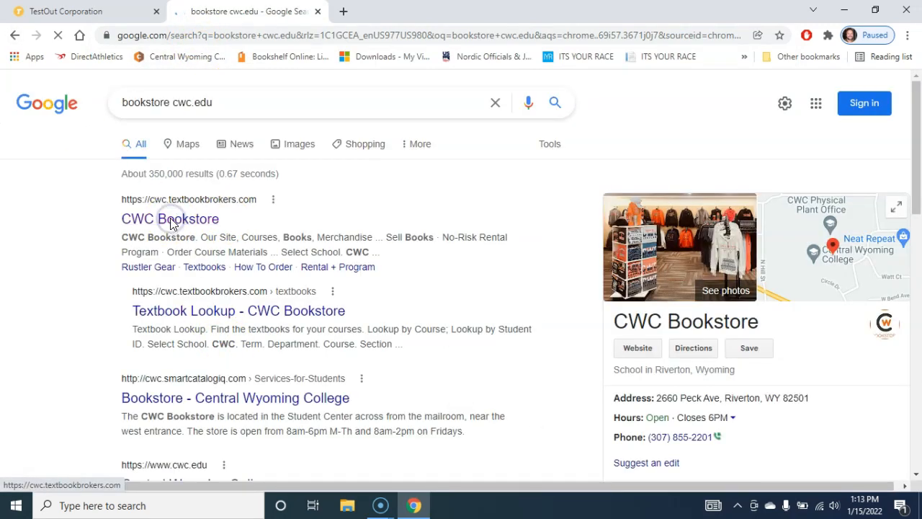
pyautogui.click(170, 219)
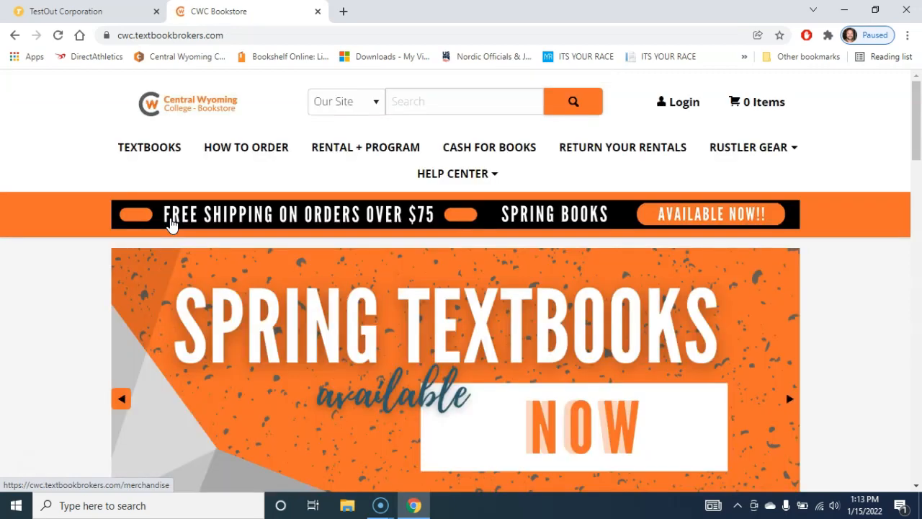
pyautogui.moveTo(914, 138)
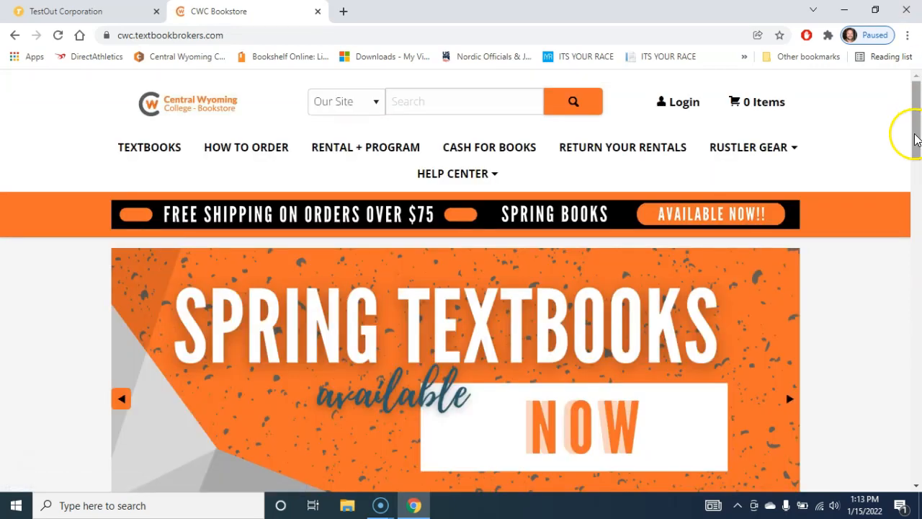
pyautogui.scroll(-3)
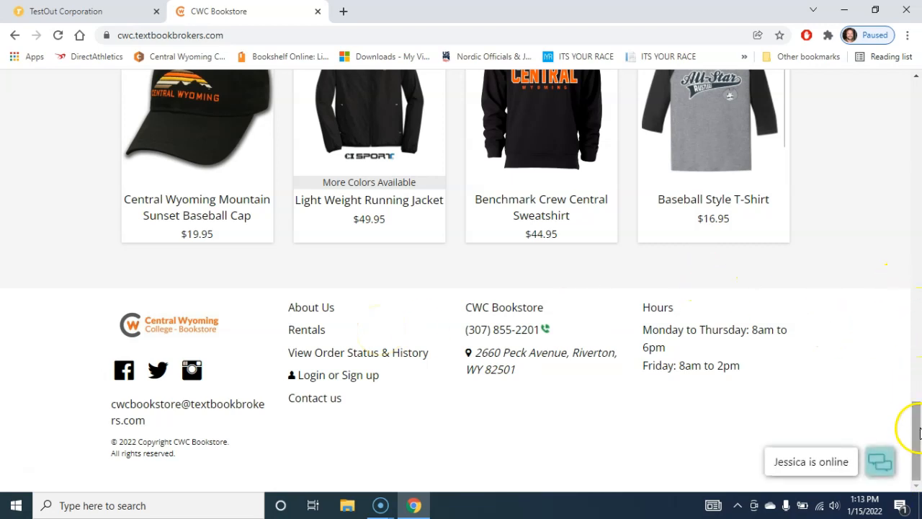
pyautogui.scroll(3)
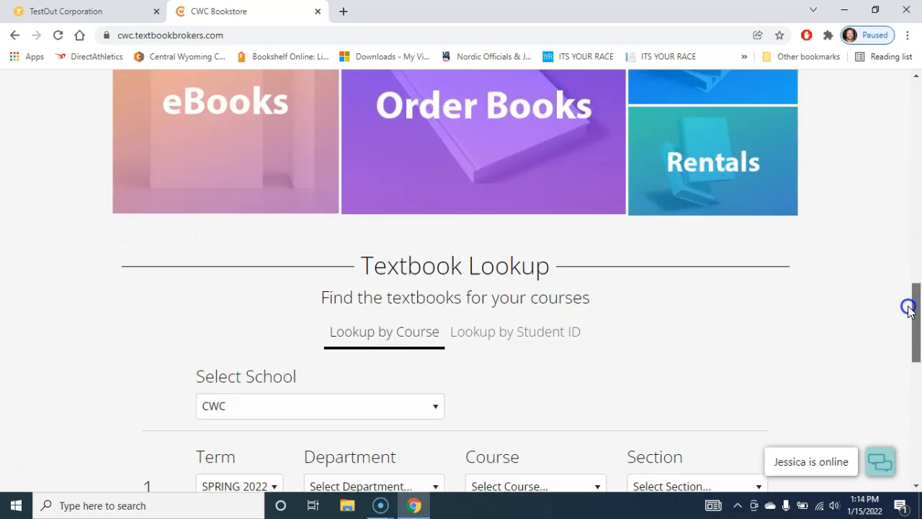
pyautogui.scroll(-3)
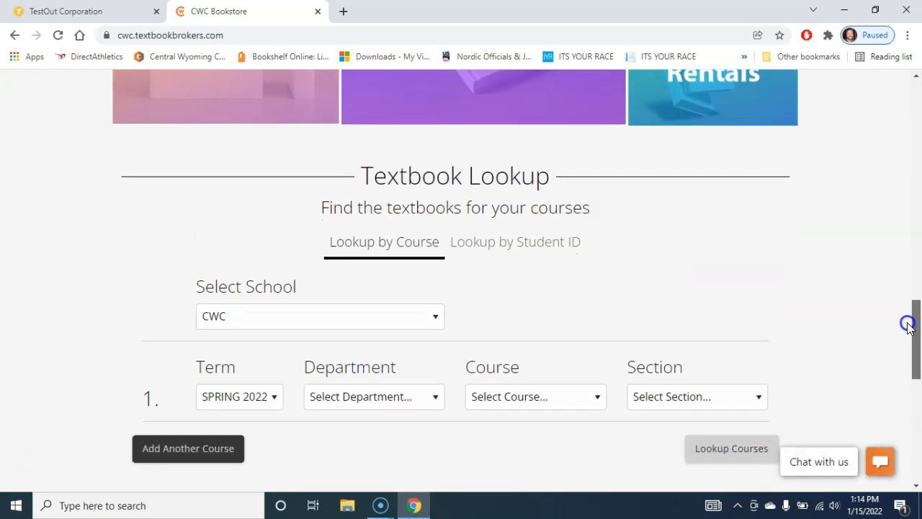
pyautogui.scroll(3)
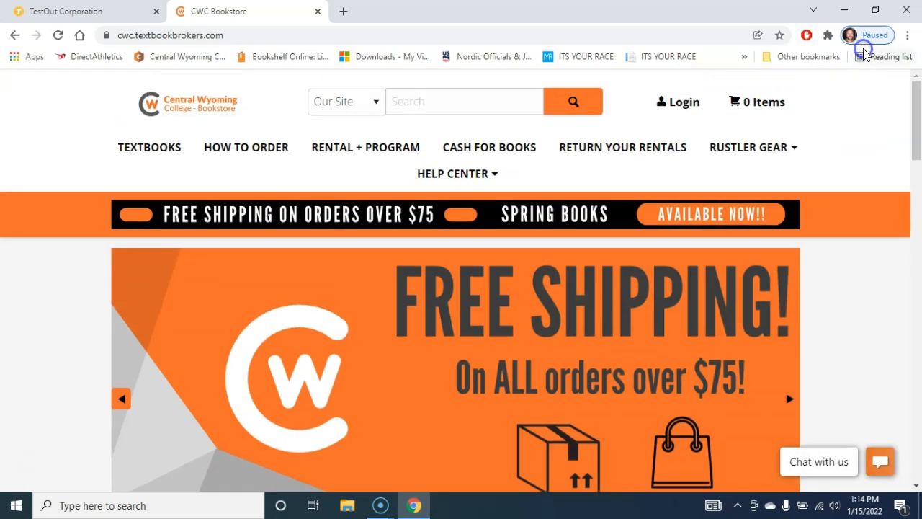
# Switch back to the TestOut Corporation browser tab
pyautogui.click(83, 11)
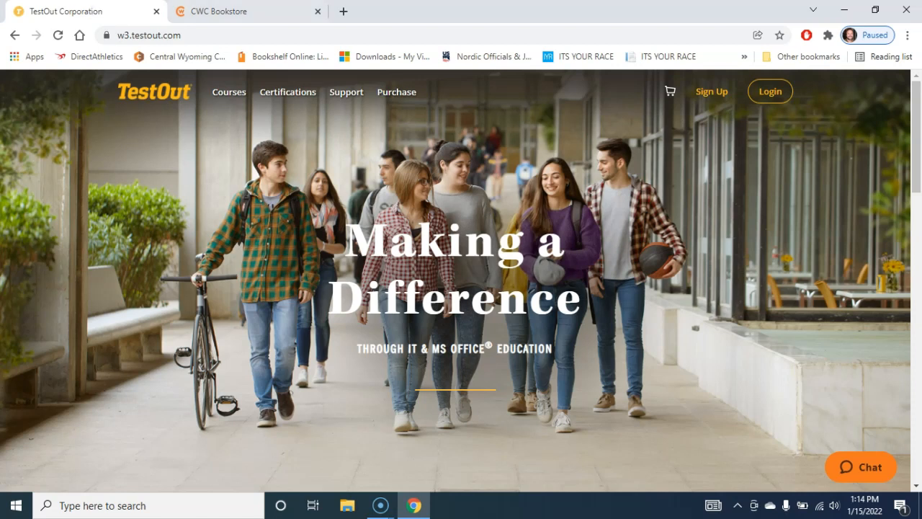
# Go to Purchase > Enter Price Code on the TestOut site
pyautogui.click(317, 11)
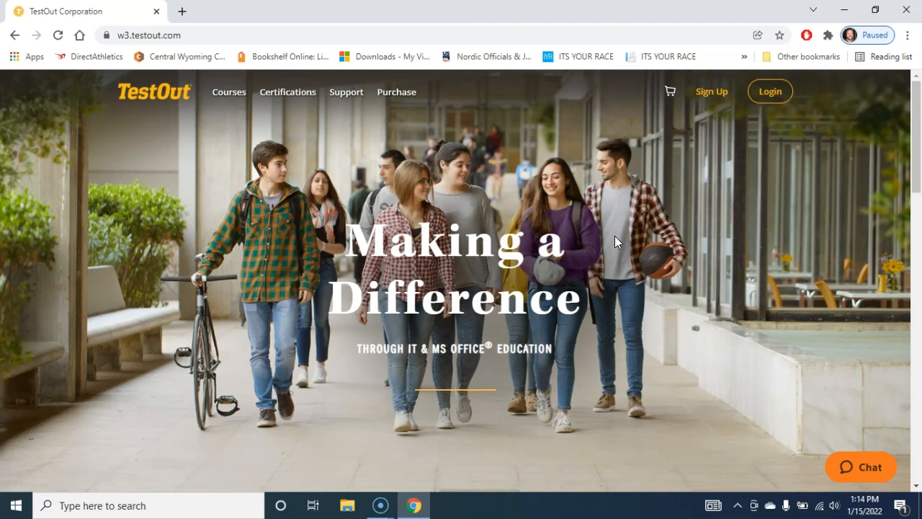
pyautogui.moveTo(592, 232)
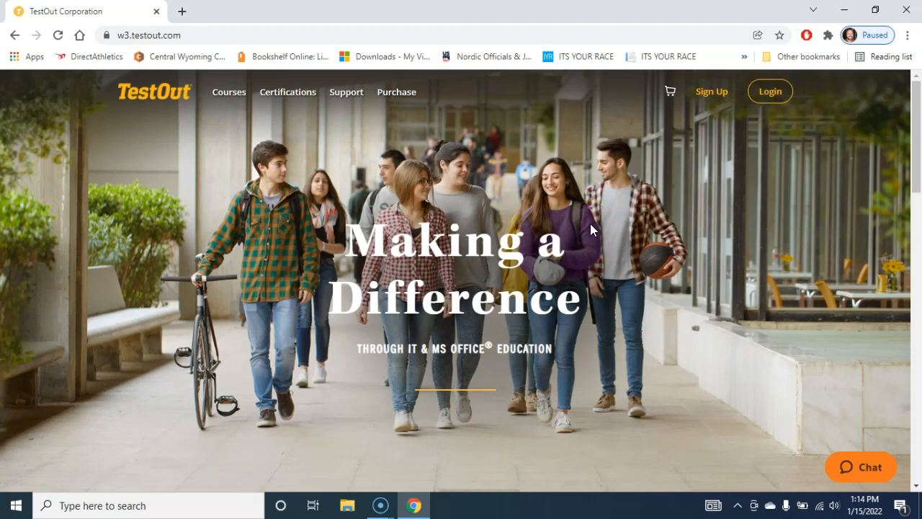
pyautogui.click(396, 92)
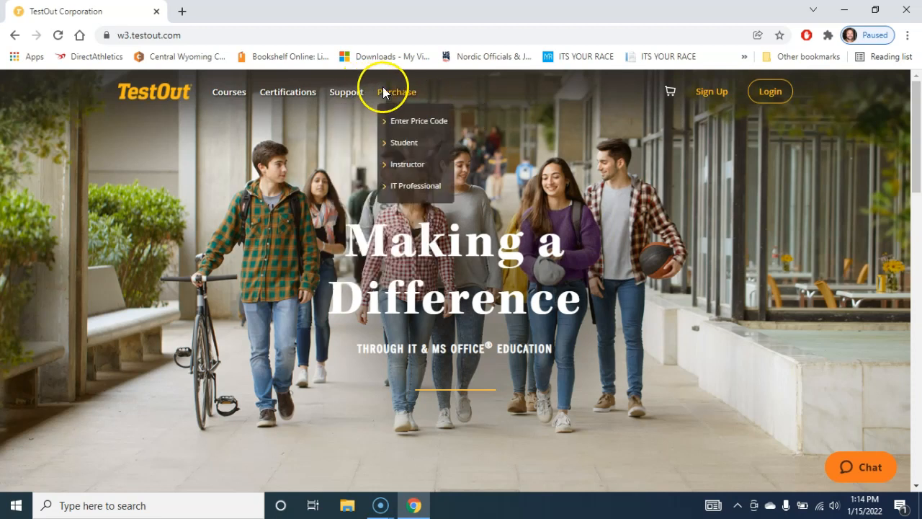
pyautogui.moveTo(394, 93)
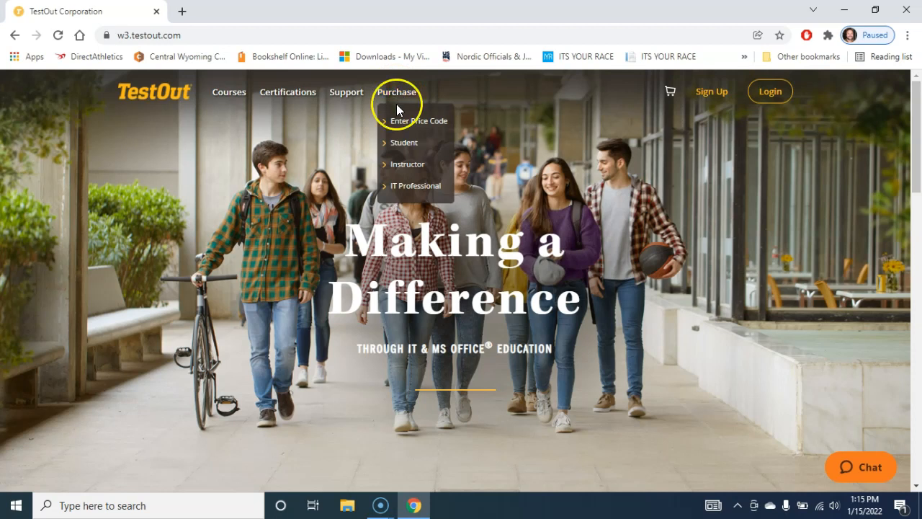
pyautogui.moveTo(403, 124)
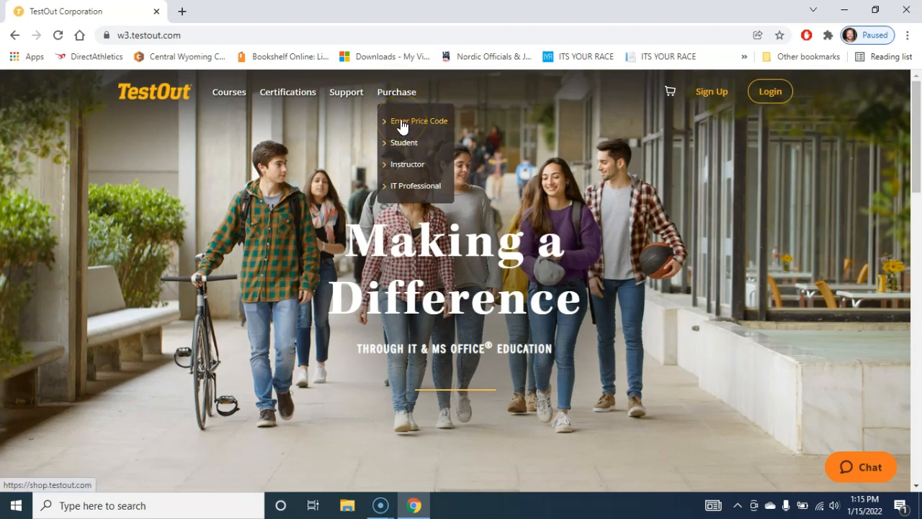
pyautogui.moveTo(406, 124)
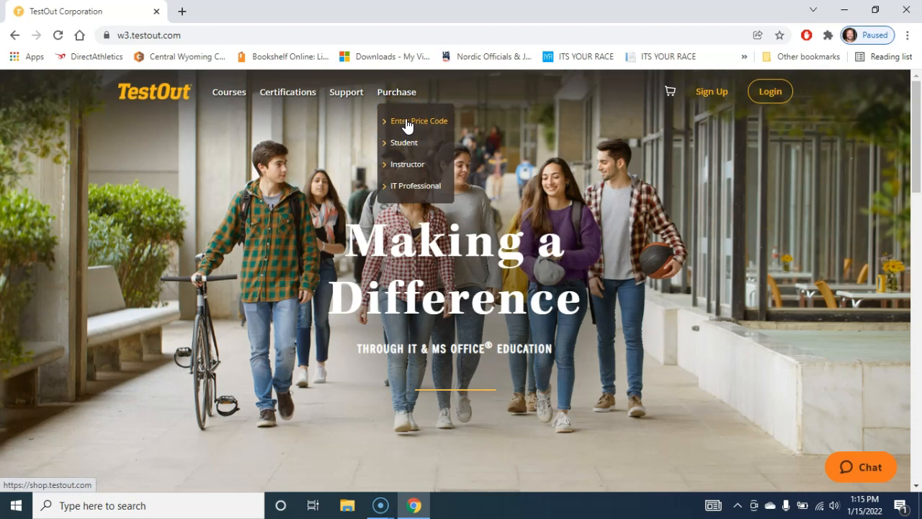
pyautogui.click(420, 121)
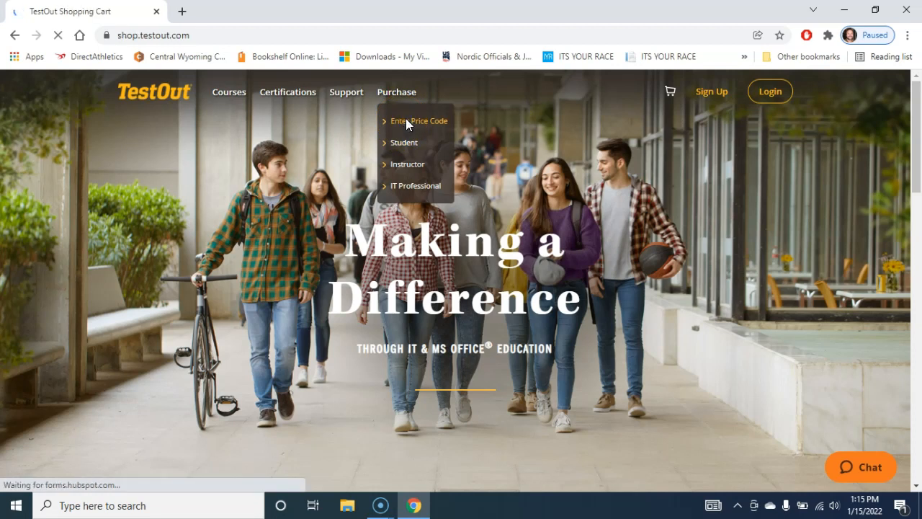
pyautogui.click(418, 120)
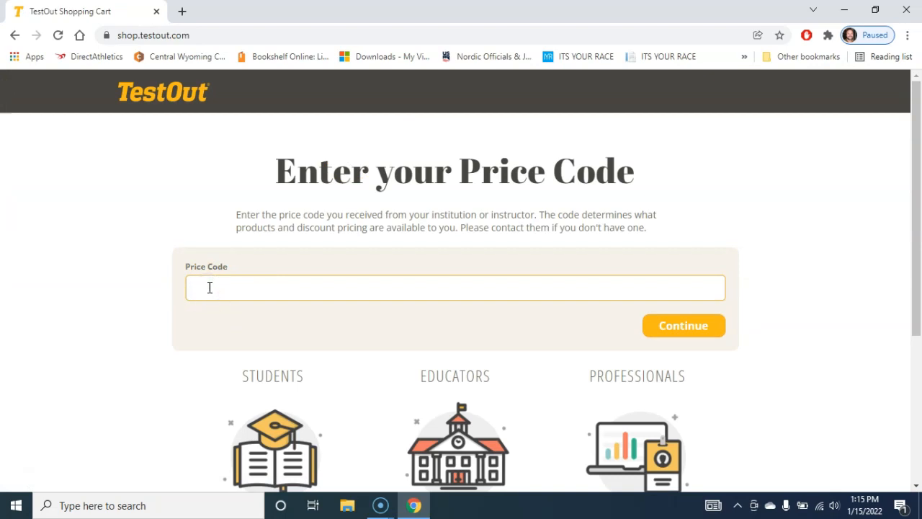
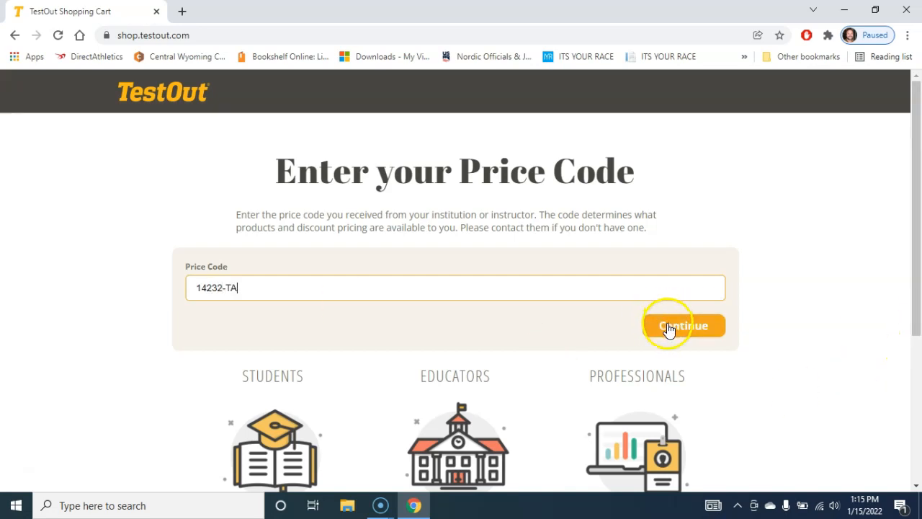
pyautogui.click(683, 326)
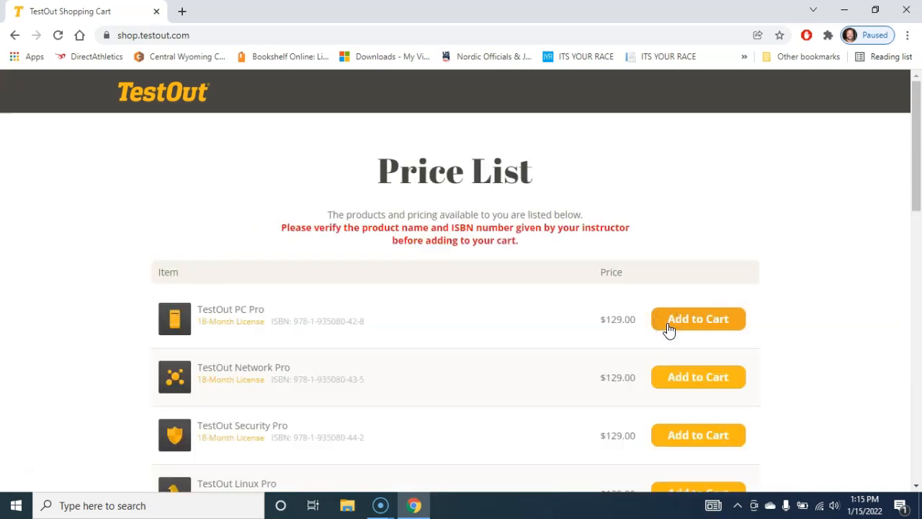
pyautogui.moveTo(914, 158)
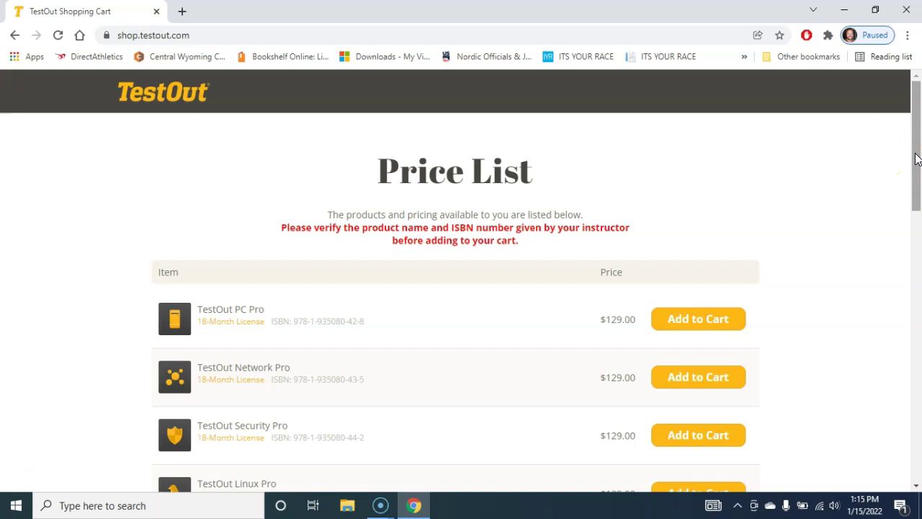
# Add the TestOut Linux Pro 18-month license ($129.00) from the Price List to the cart
pyautogui.scroll(-3)
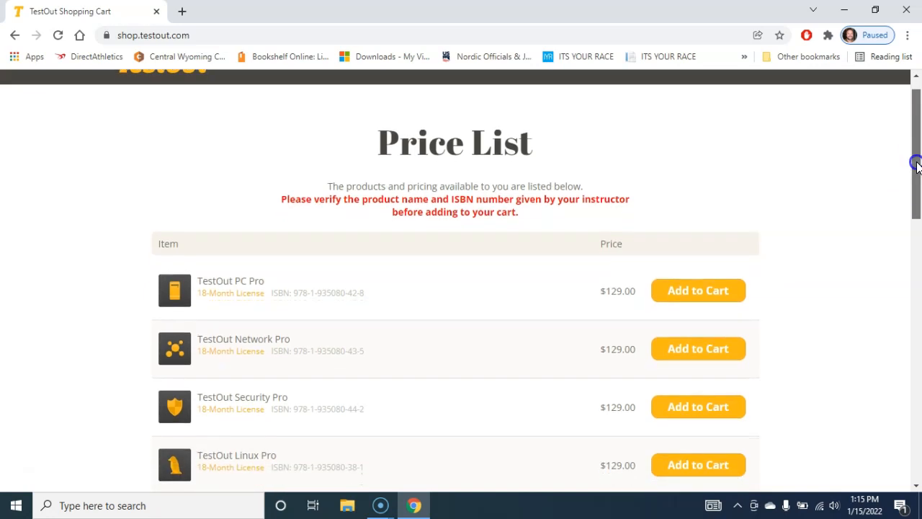
pyautogui.scroll(-3)
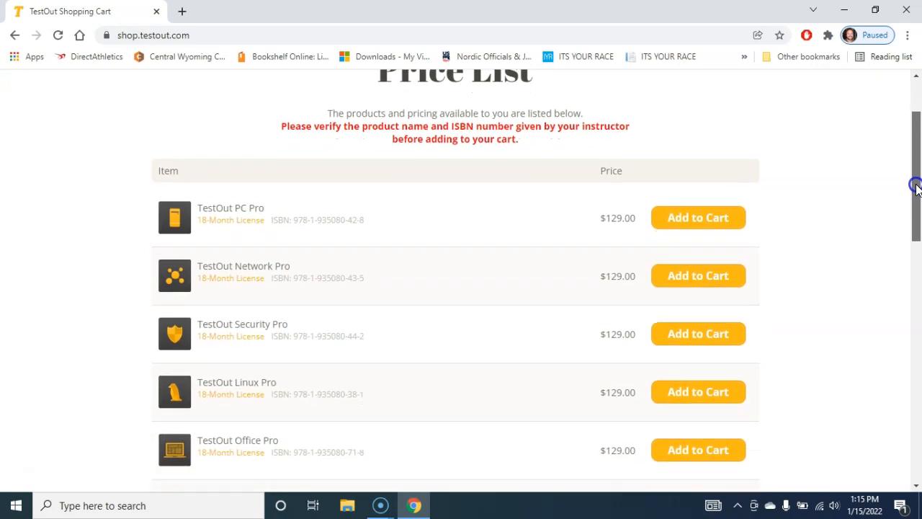
pyautogui.scroll(-3)
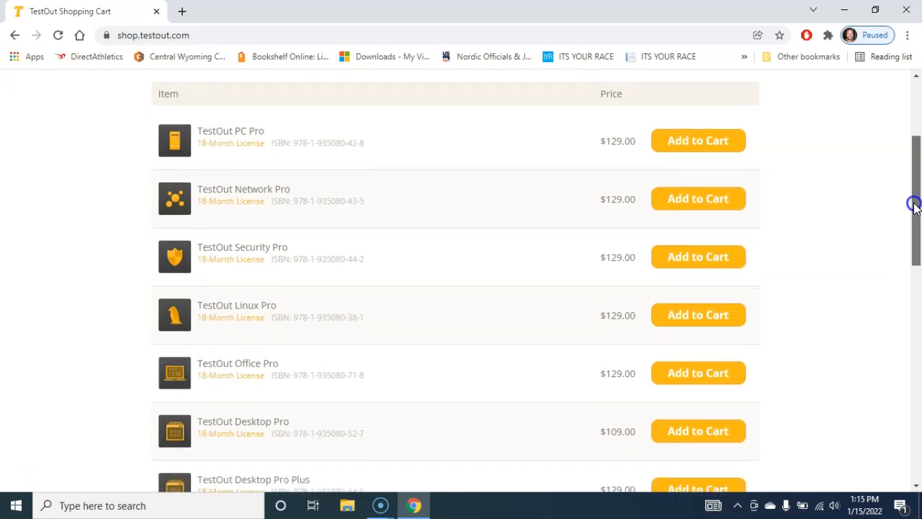
pyautogui.scroll(-3)
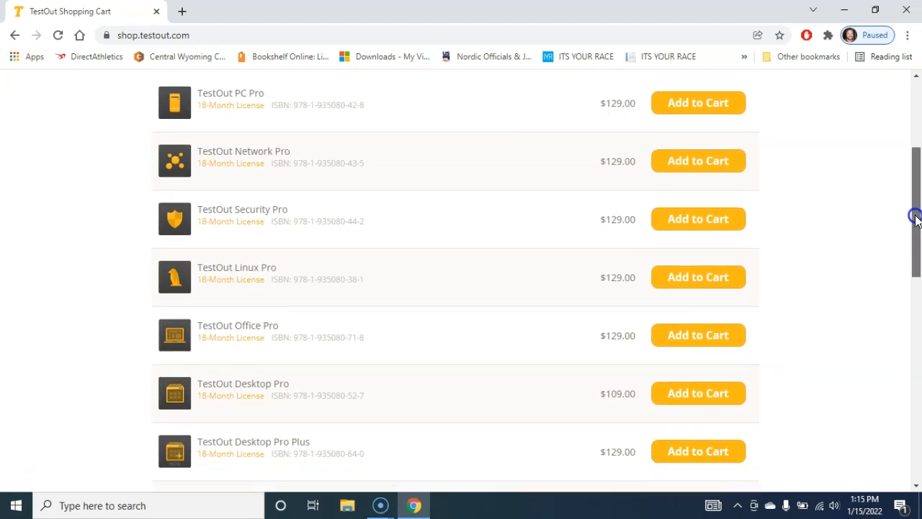
pyautogui.moveTo(288, 273)
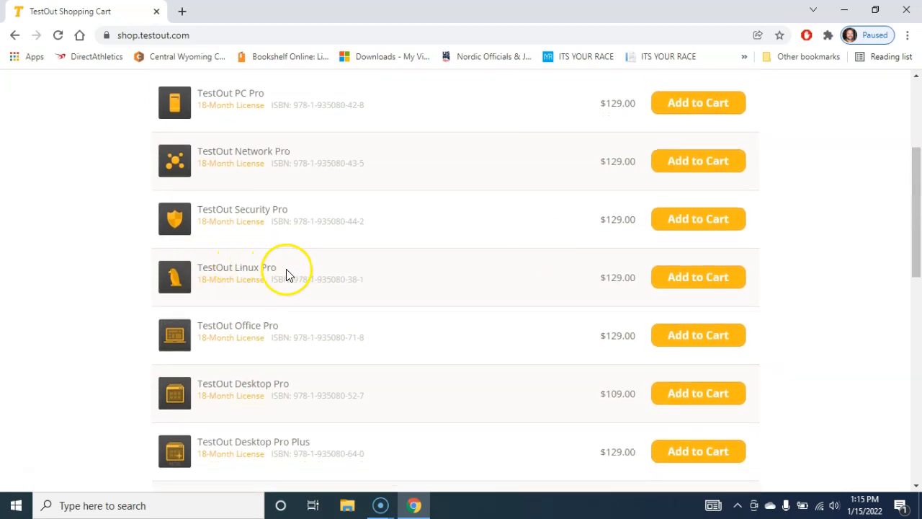
pyautogui.doubleClick(236, 267)
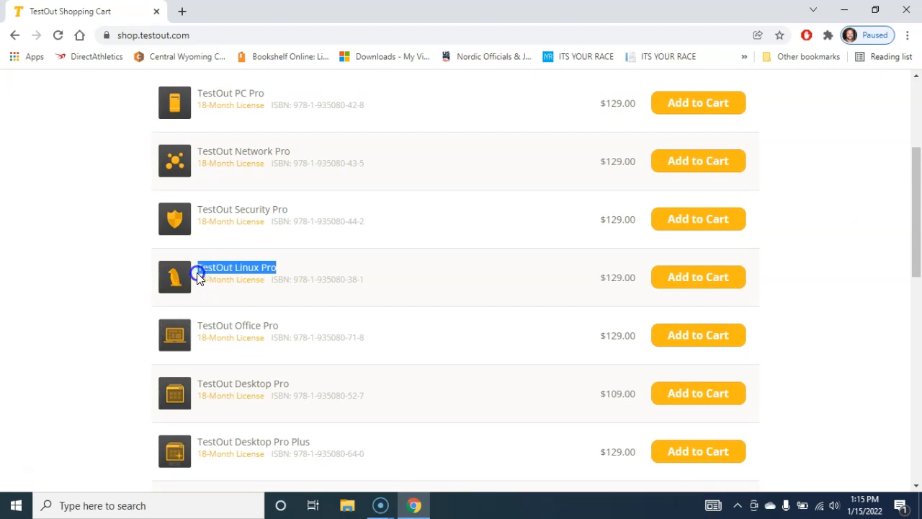
pyautogui.moveTo(395, 294)
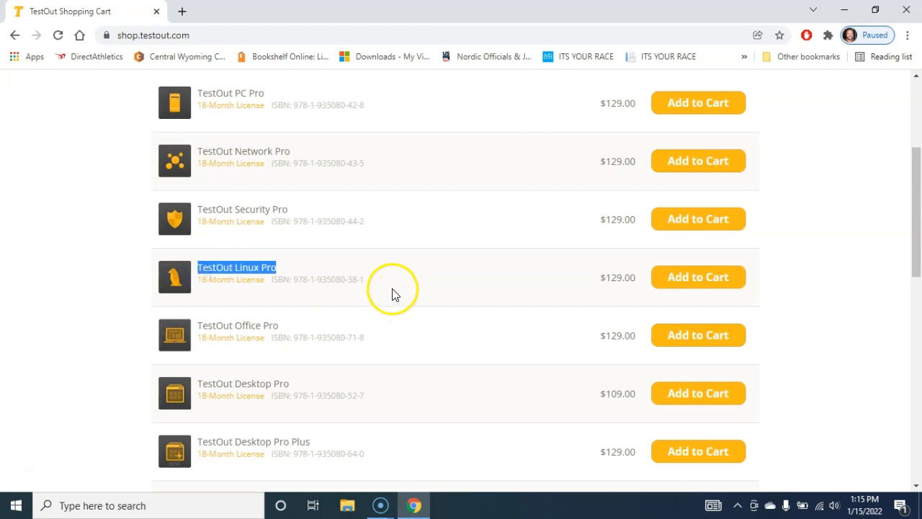
pyautogui.moveTo(291, 219)
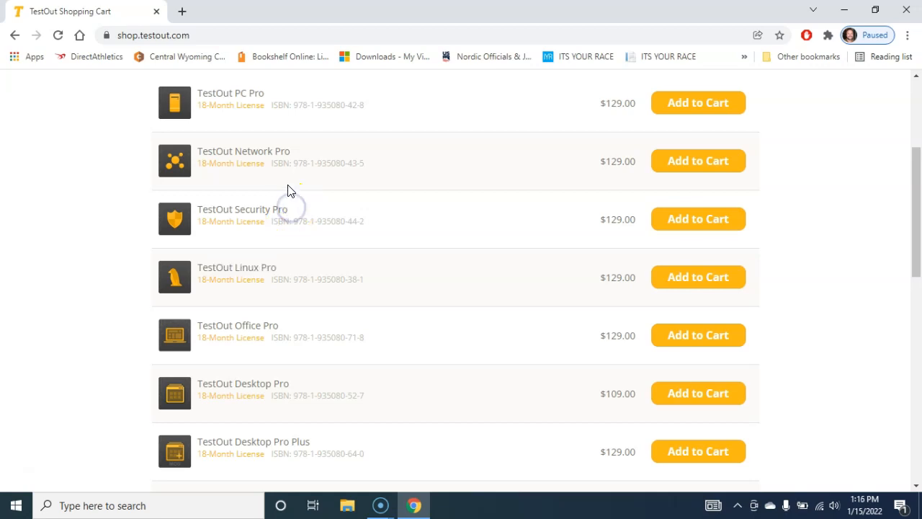
pyautogui.moveTo(276, 101)
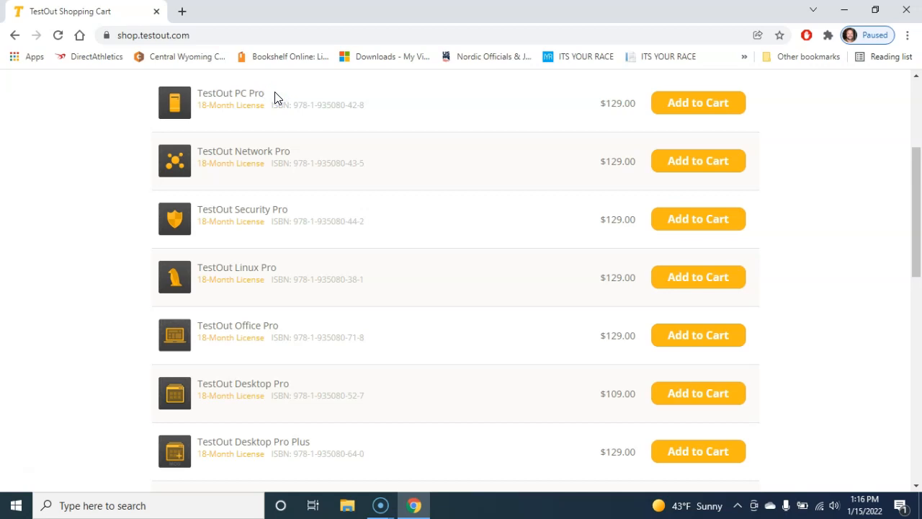
pyautogui.moveTo(250, 266)
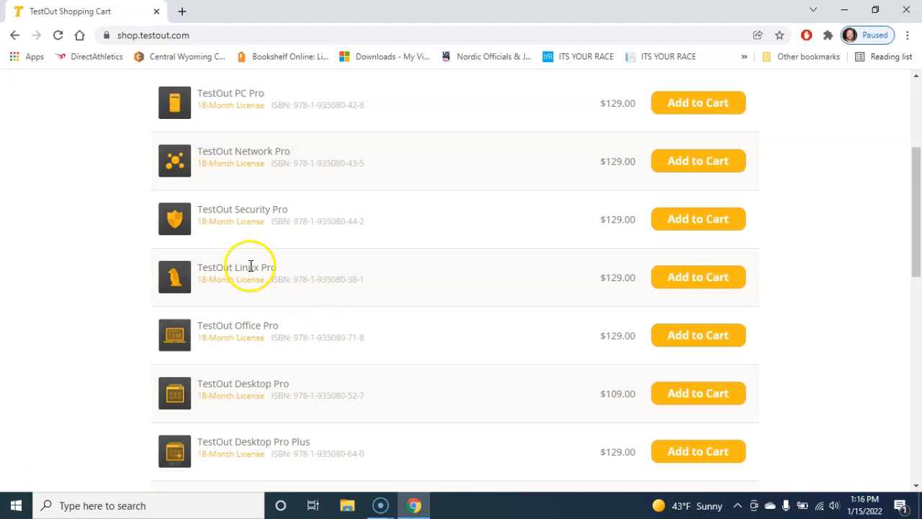
pyautogui.moveTo(279, 276)
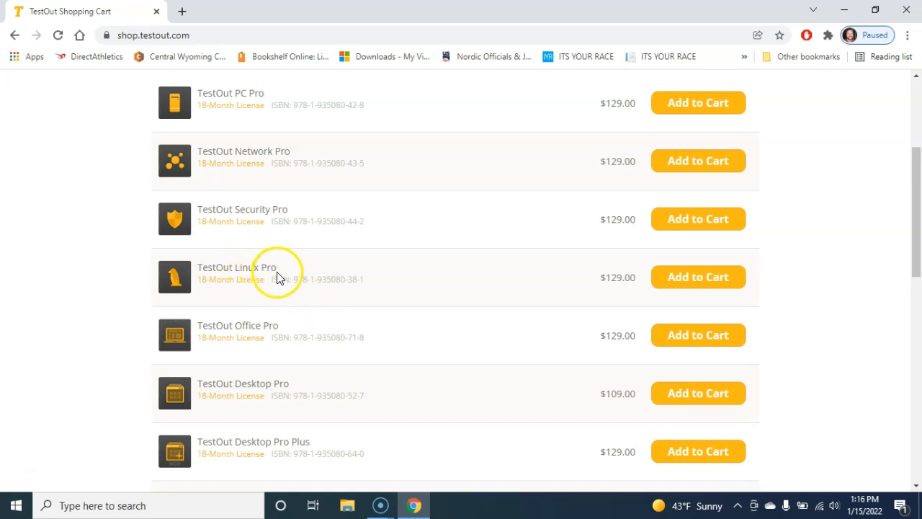
pyautogui.click(697, 277)
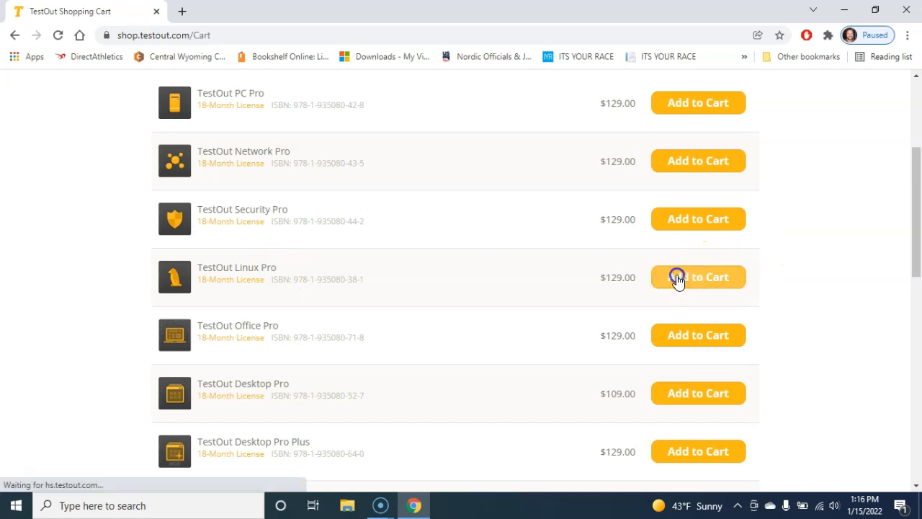
pyautogui.click(698, 276)
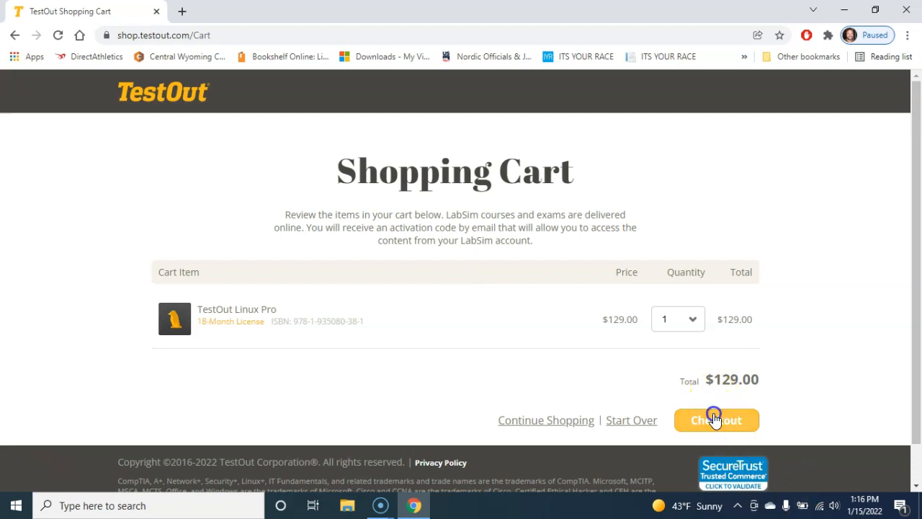
# Proceed to checkout and review the Information step form
pyautogui.click(715, 421)
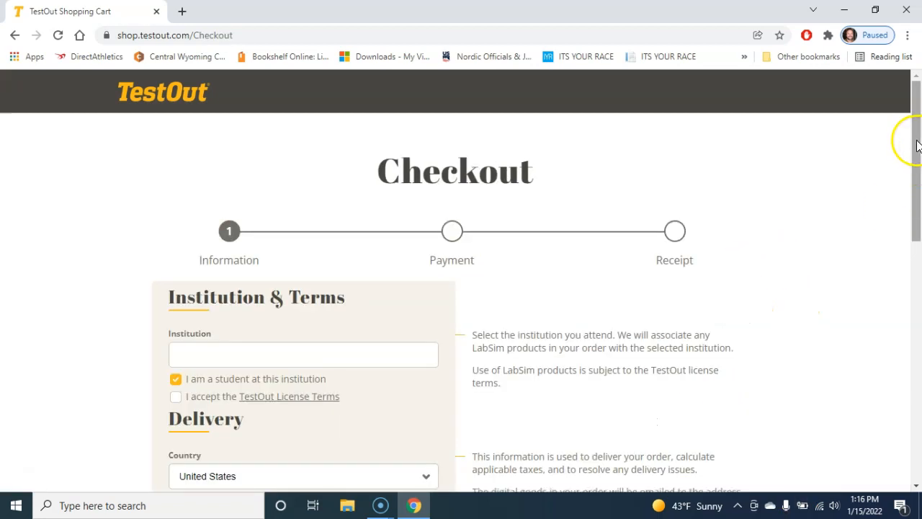
pyautogui.scroll(-3)
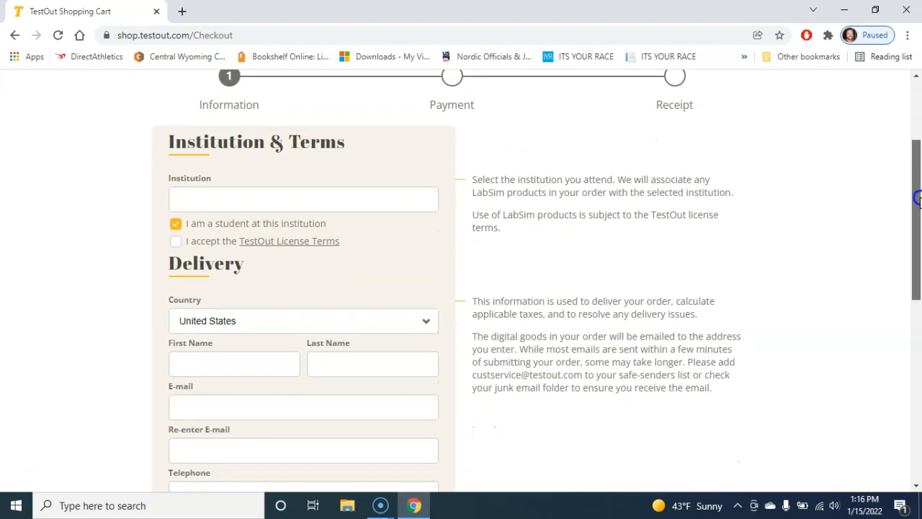
pyautogui.scroll(-3)
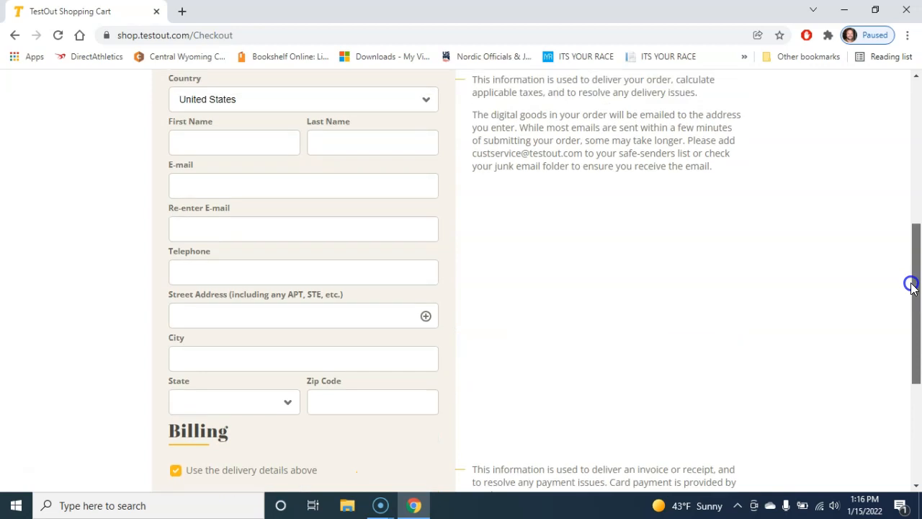
pyautogui.scroll(-3)
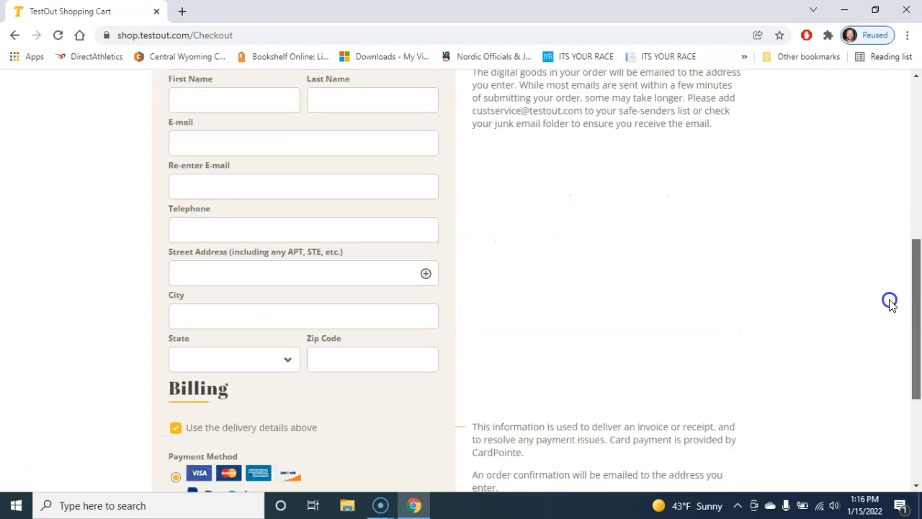
pyautogui.scroll(3)
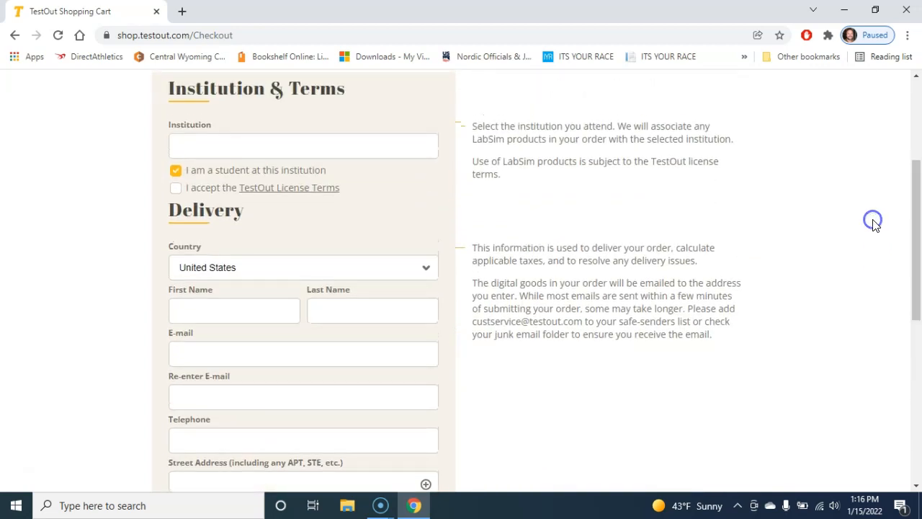
# Choose Central Wyoming College as the institution and accept the TestOut License Terms
pyautogui.click(303, 145)
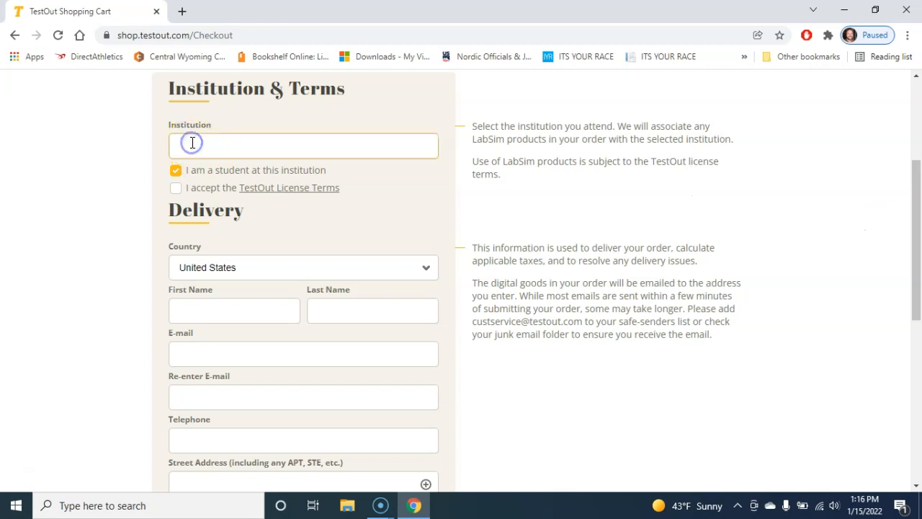
pyautogui.write('Central Wyom')
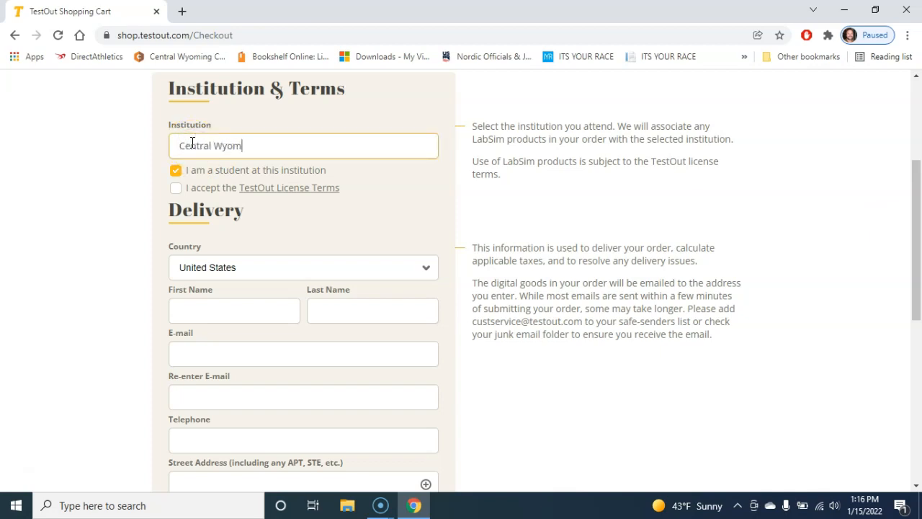
pyautogui.write('ing College')
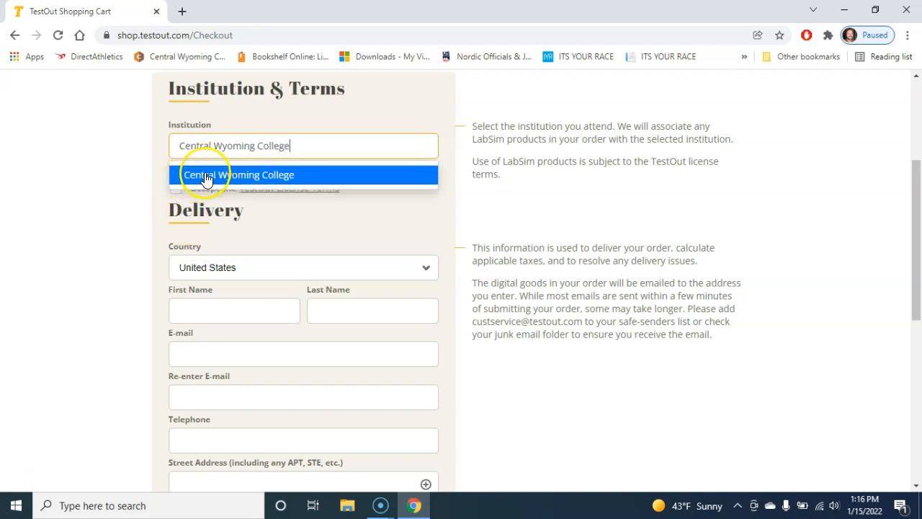
pyautogui.click(239, 174)
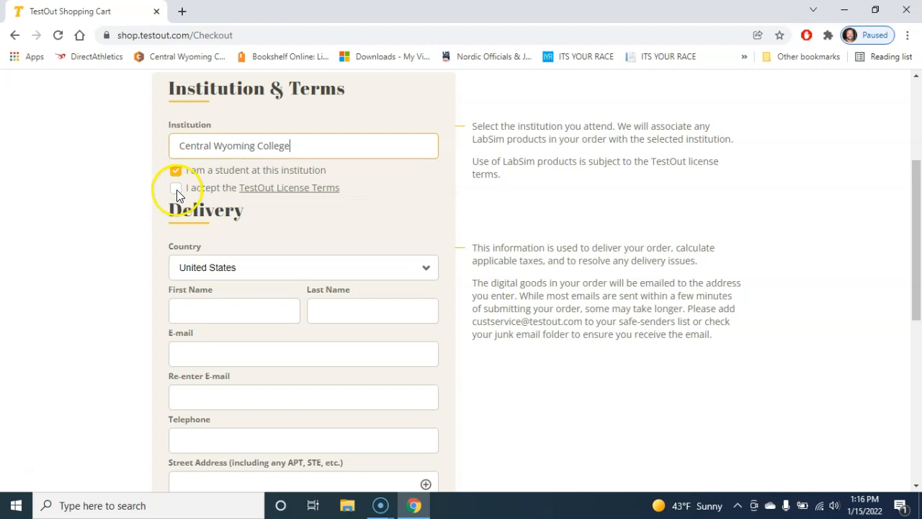
pyautogui.click(176, 187)
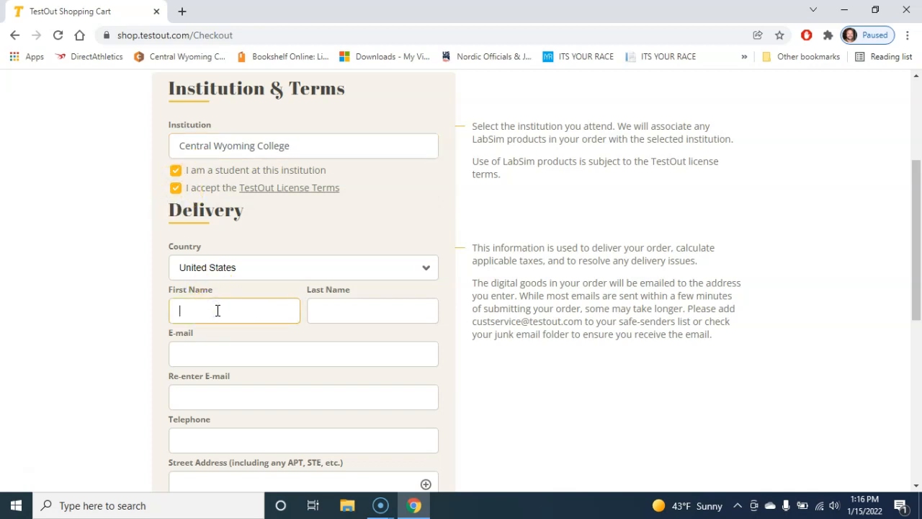
pyautogui.write('S')
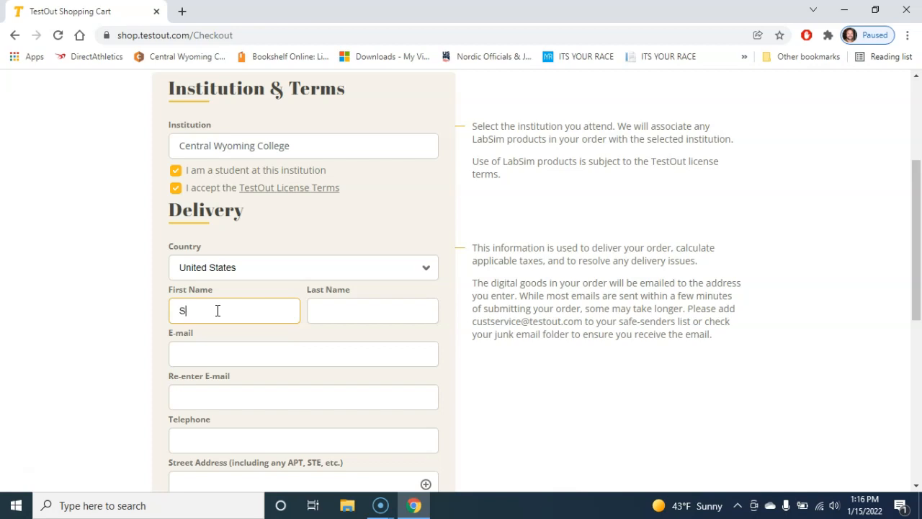
pyautogui.write('qabbly')
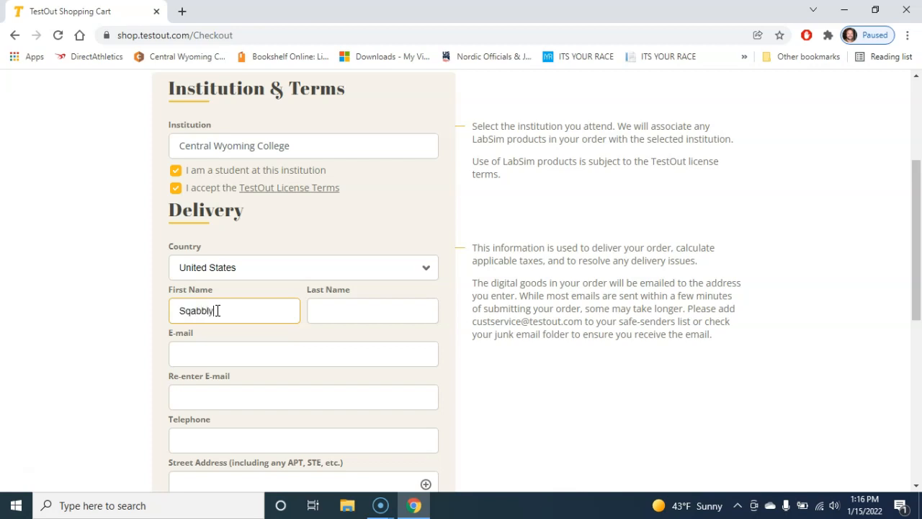
pyautogui.write('Boy')
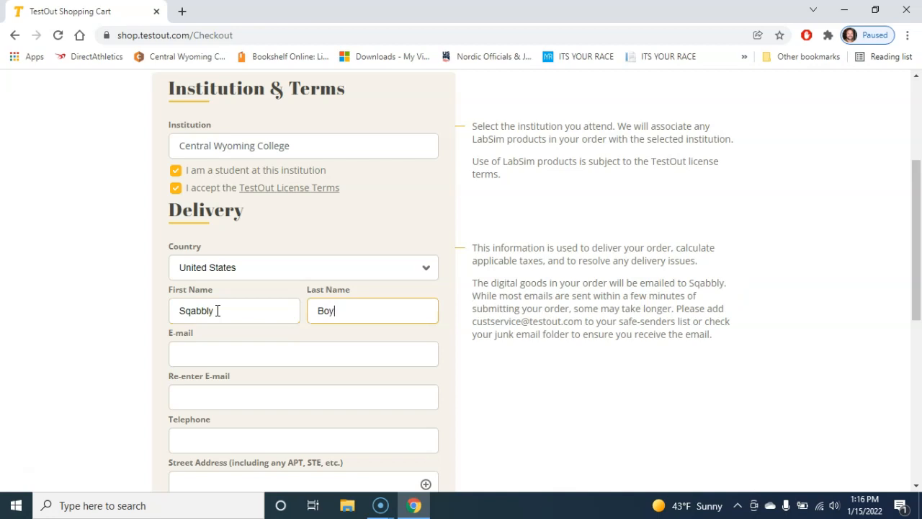
pyautogui.click(303, 353)
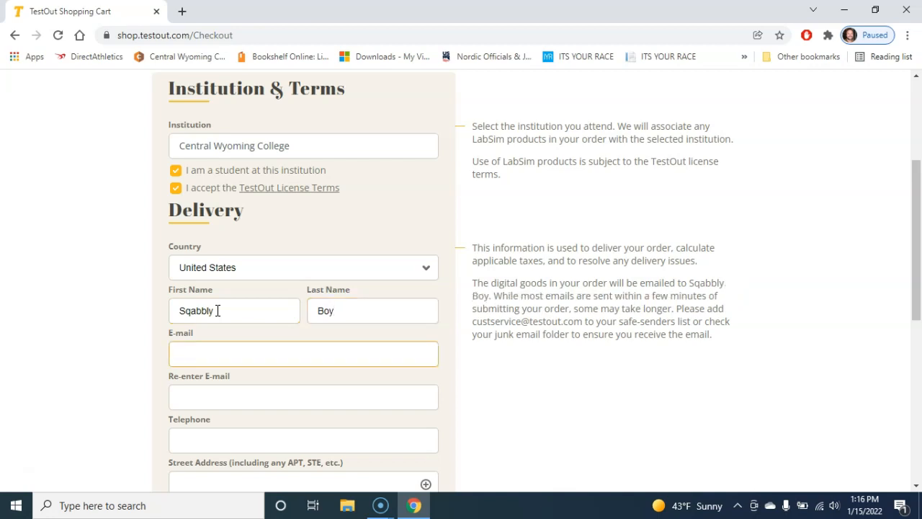
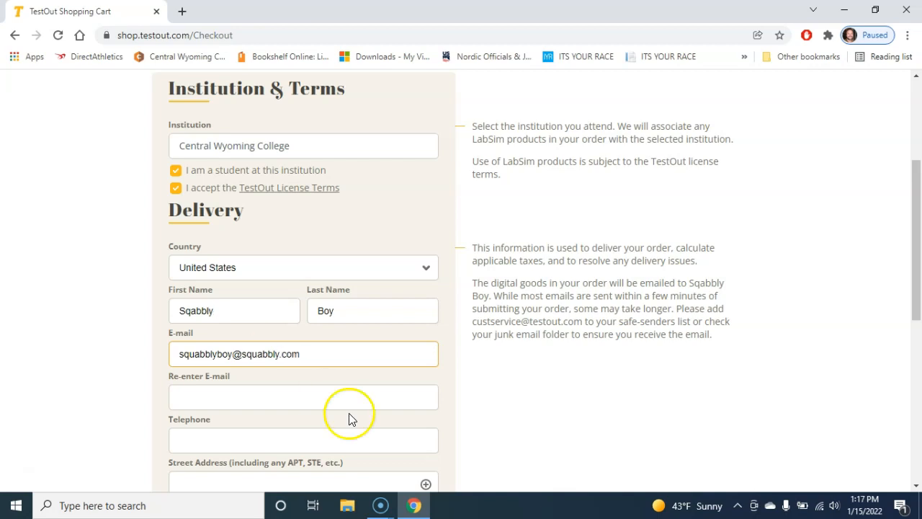
pyautogui.scroll(-3)
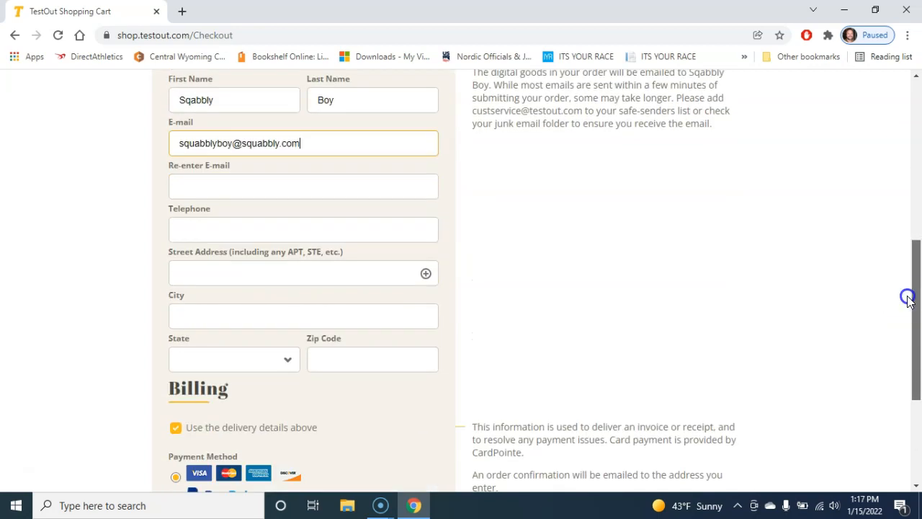
pyautogui.scroll(-3)
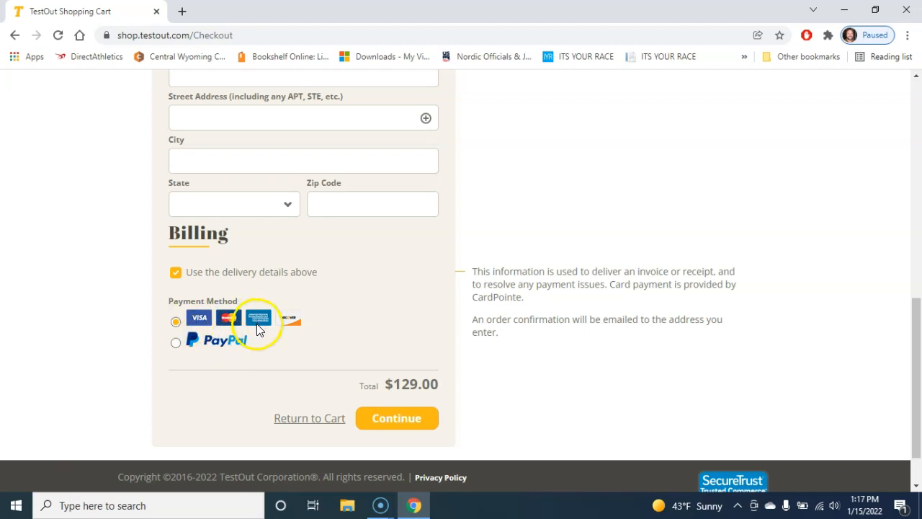
pyautogui.moveTo(396, 417)
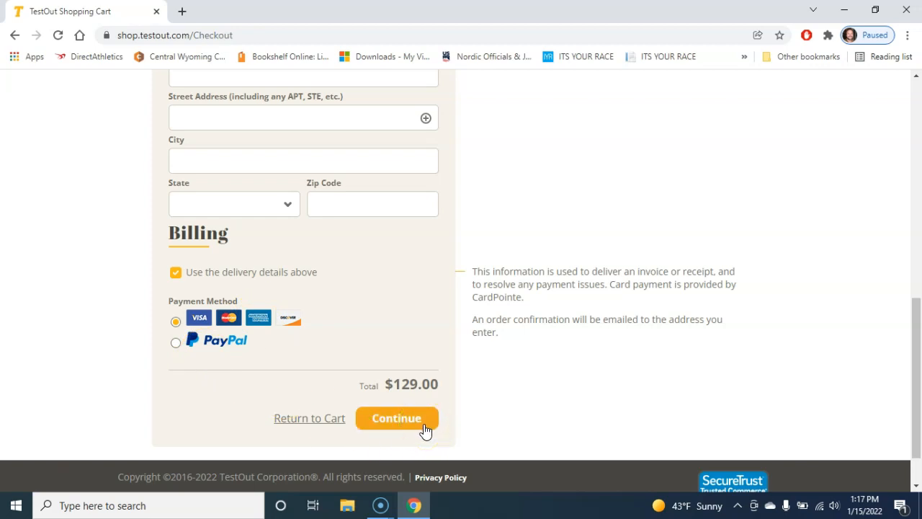
pyautogui.moveTo(914, 317)
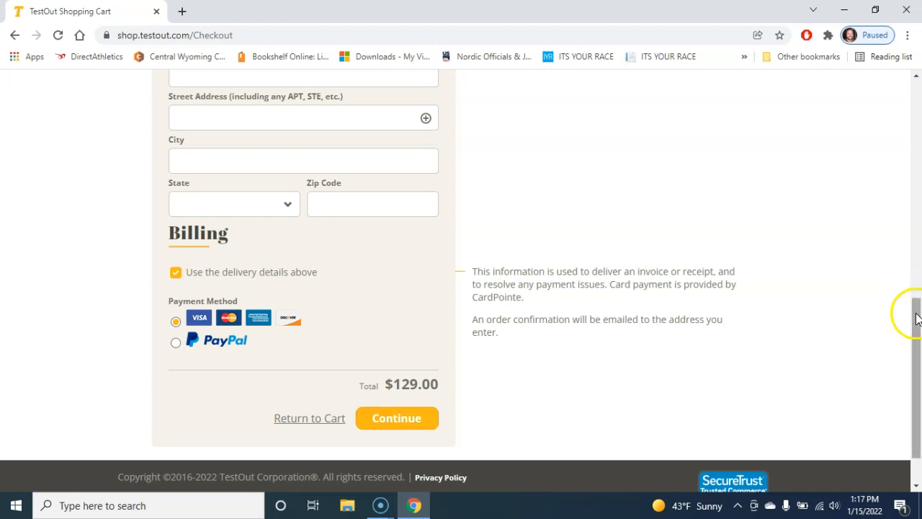
pyautogui.scroll(3)
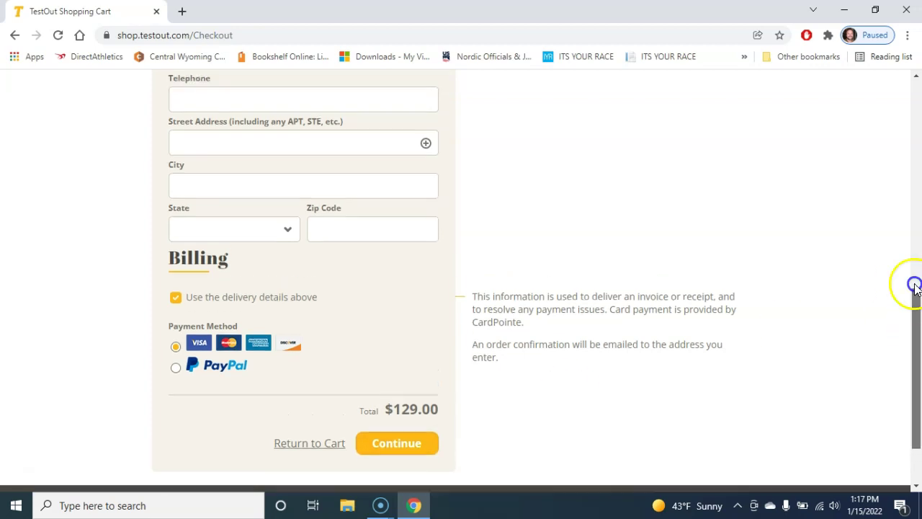
pyautogui.scroll(3)
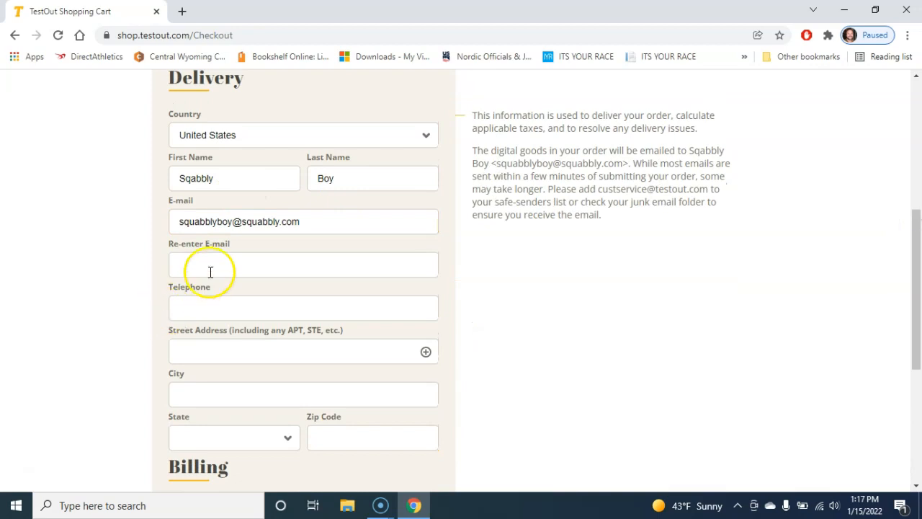
pyautogui.click(302, 265)
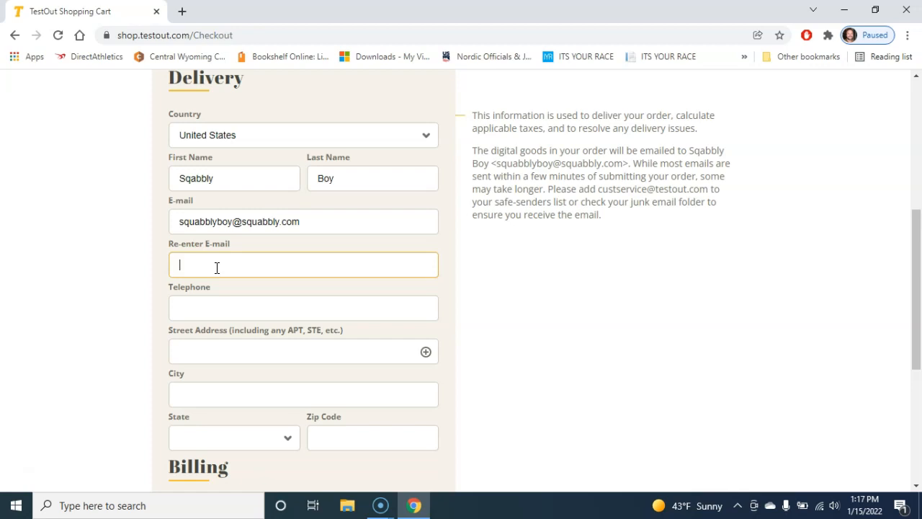
pyautogui.moveTo(919, 101)
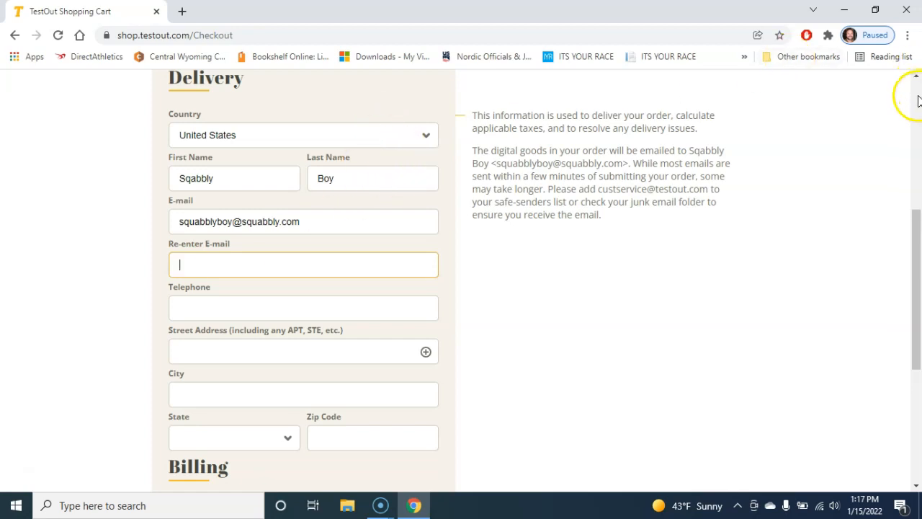
pyautogui.scroll(3)
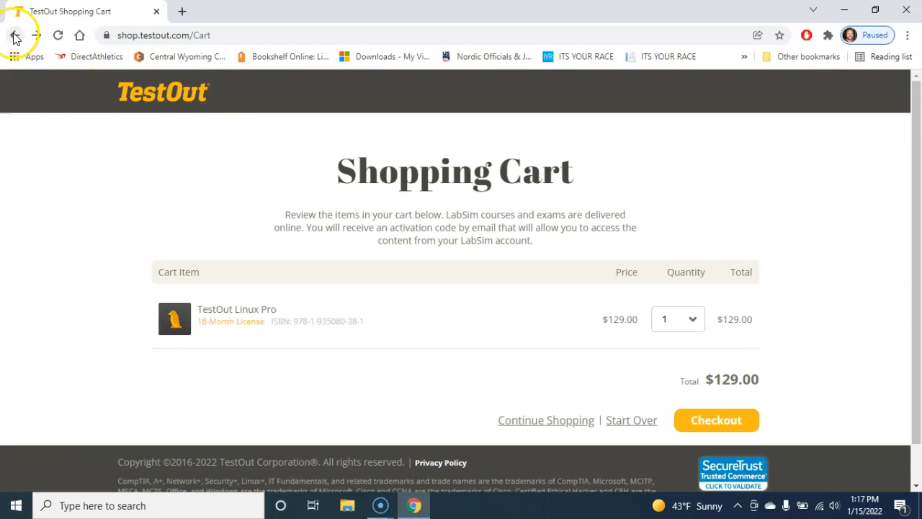
# Go back from checkout to the Shopping Cart page
pyautogui.click(13, 34)
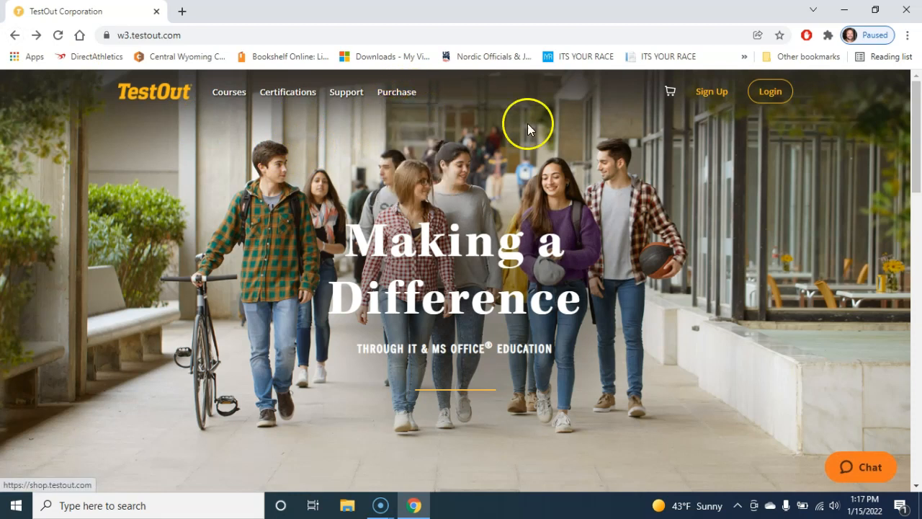
pyautogui.moveTo(545, 129)
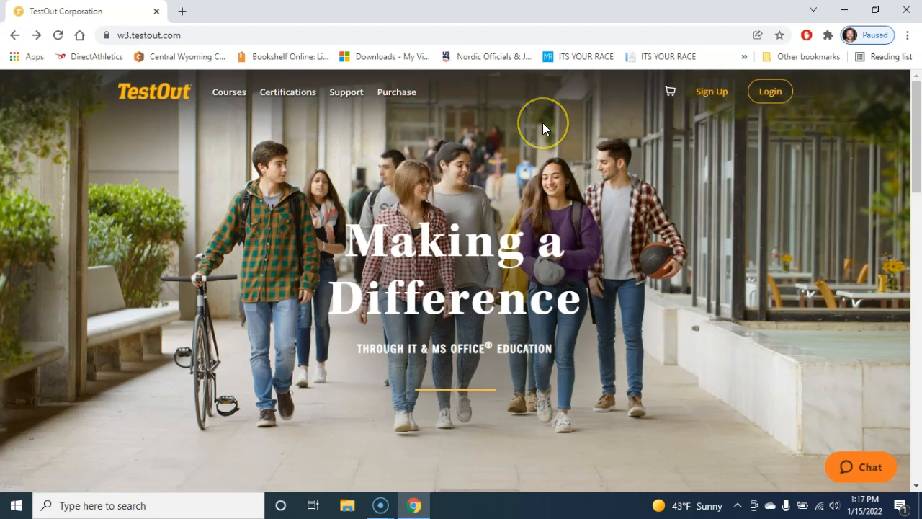
pyautogui.moveTo(545, 128)
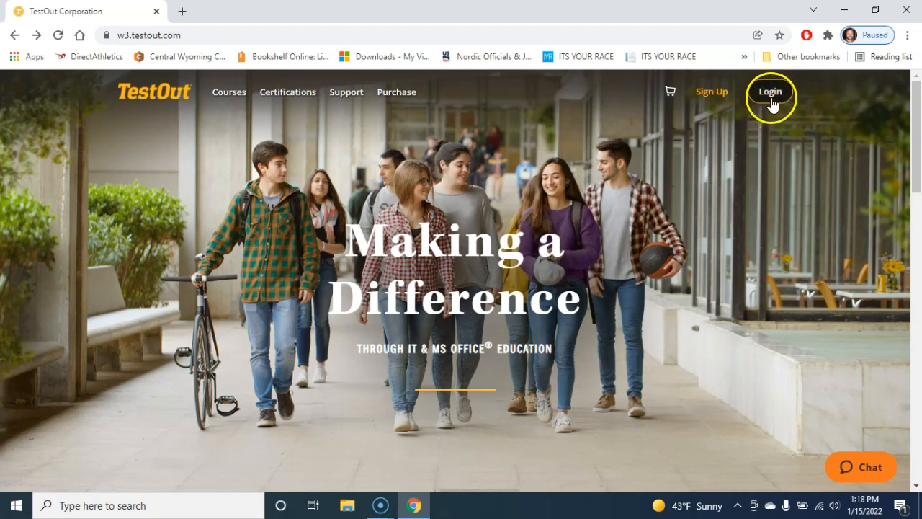
pyautogui.moveTo(769, 91)
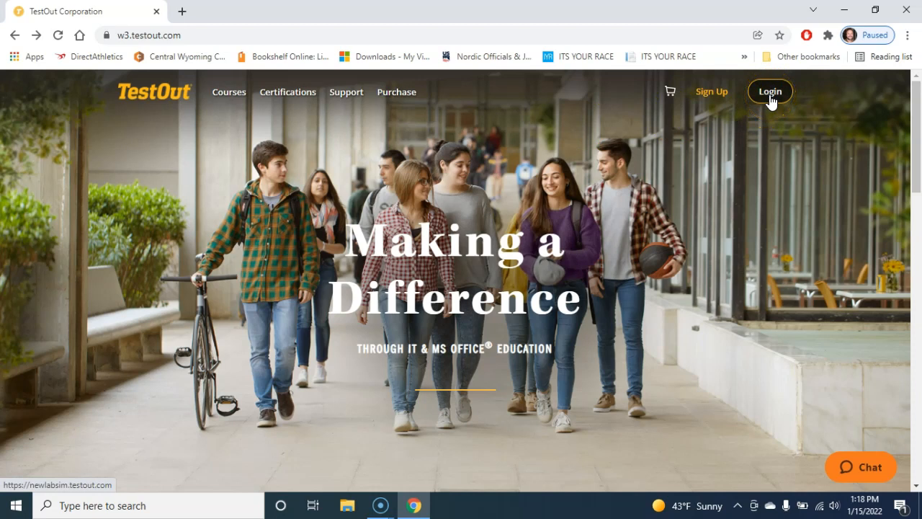
pyautogui.moveTo(723, 112)
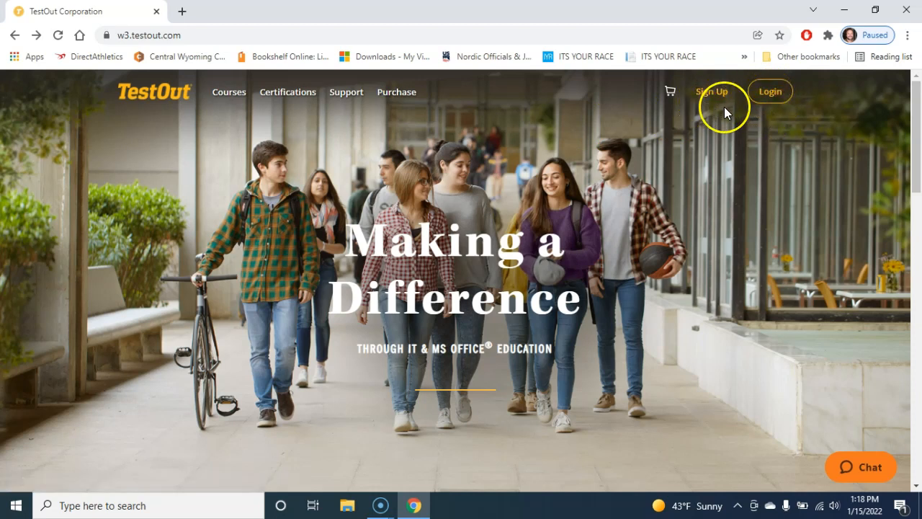
pyautogui.moveTo(712, 93)
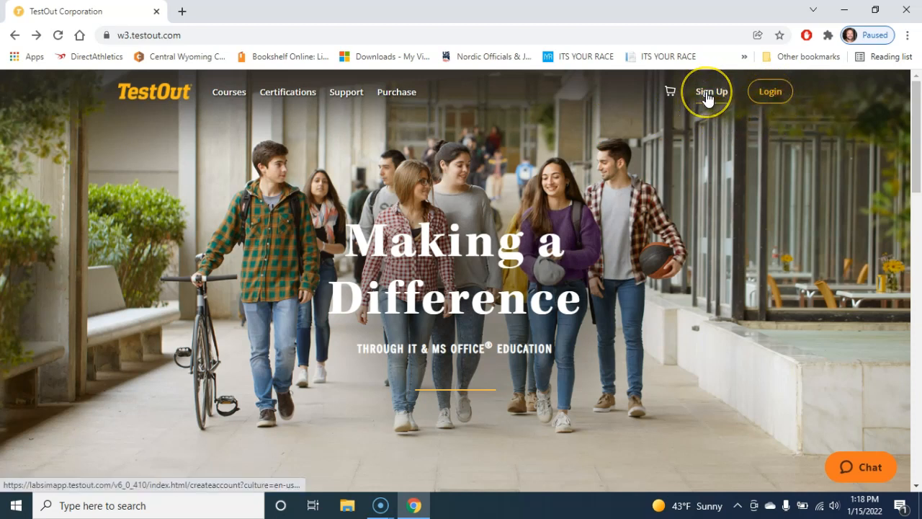
# Start LabSim account creation via Sign Up on the TestOut home page
pyautogui.click(712, 92)
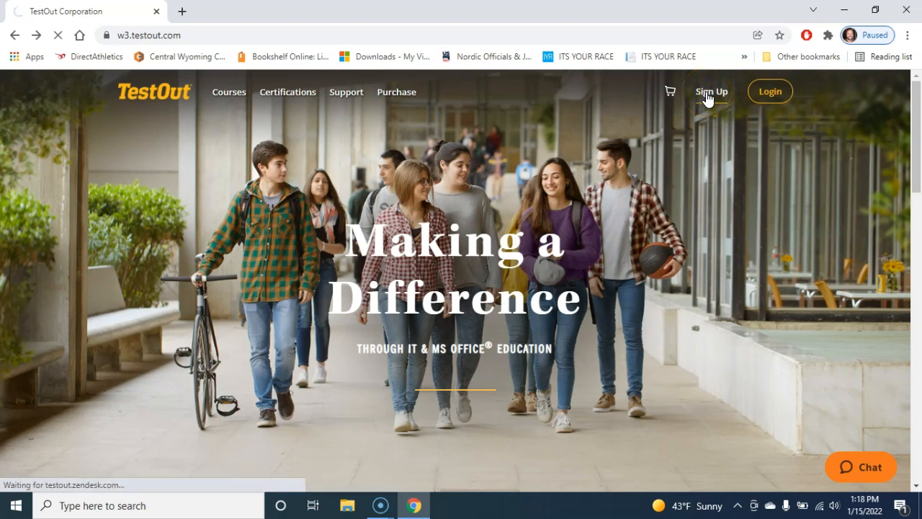
pyautogui.click(711, 92)
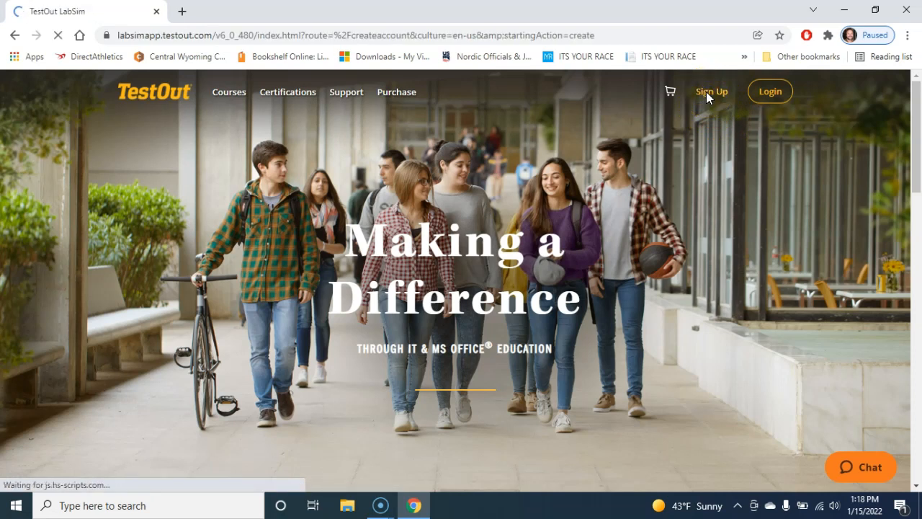
# Look over the LabSim Create your account fields and return to the top of the form
pyautogui.click(712, 92)
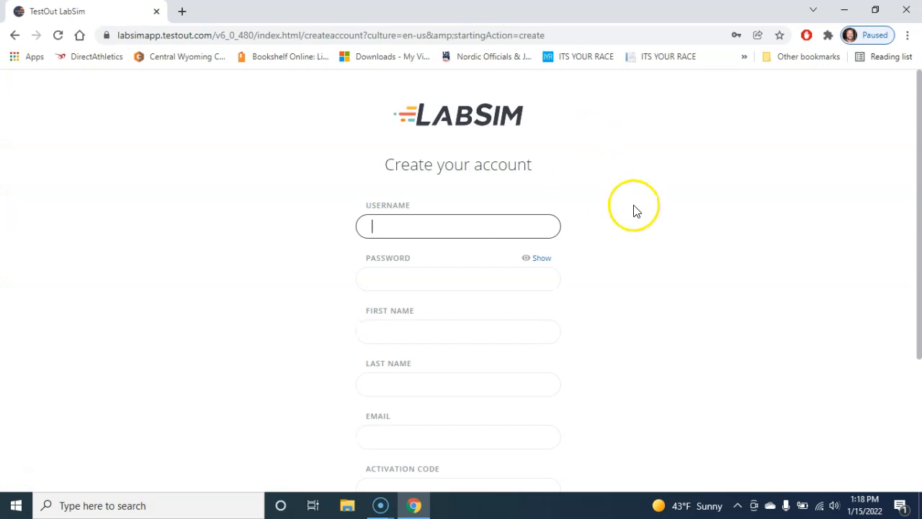
pyautogui.moveTo(371, 225)
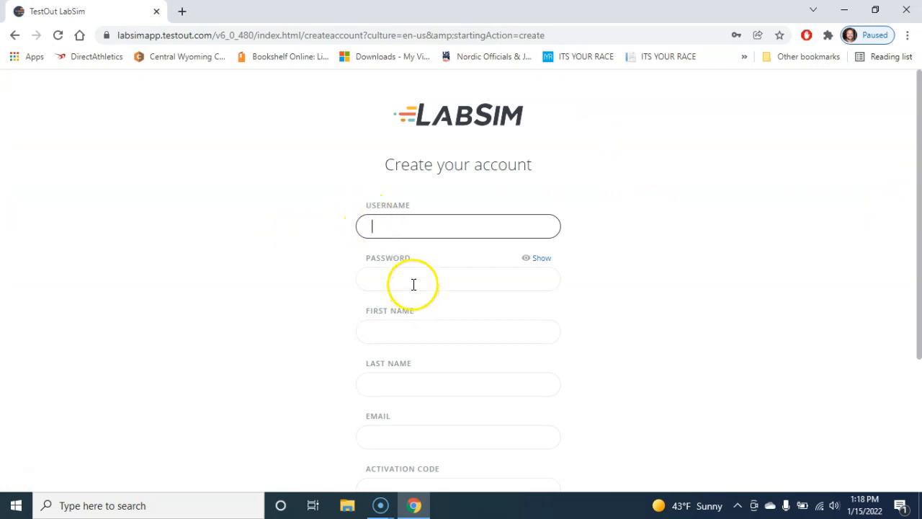
pyautogui.click(458, 330)
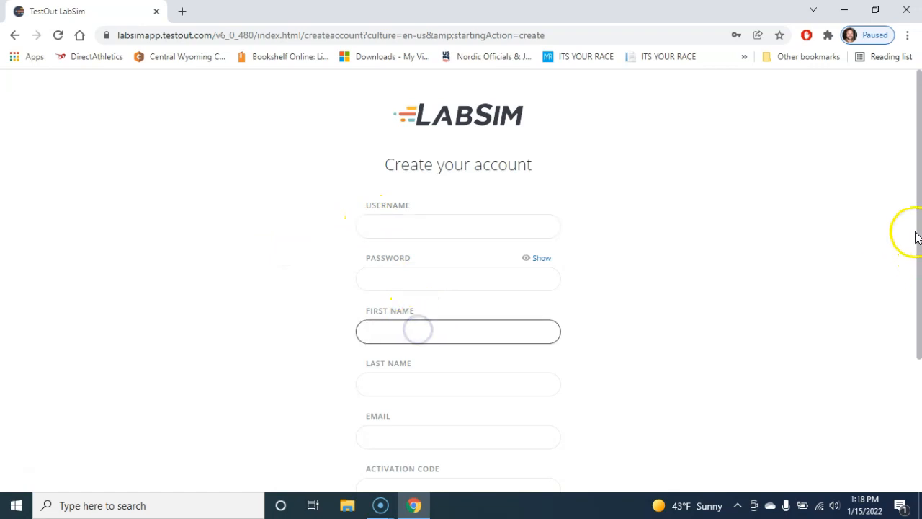
pyautogui.scroll(-3)
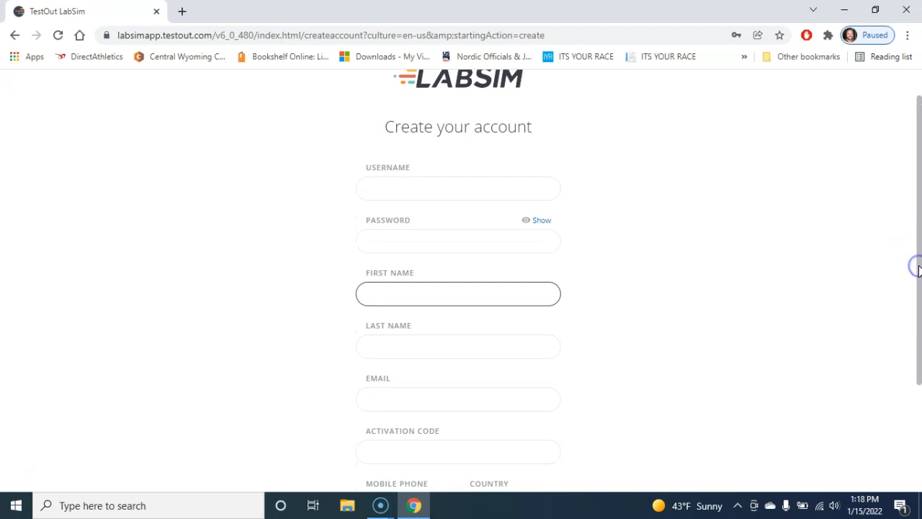
pyautogui.click(458, 293)
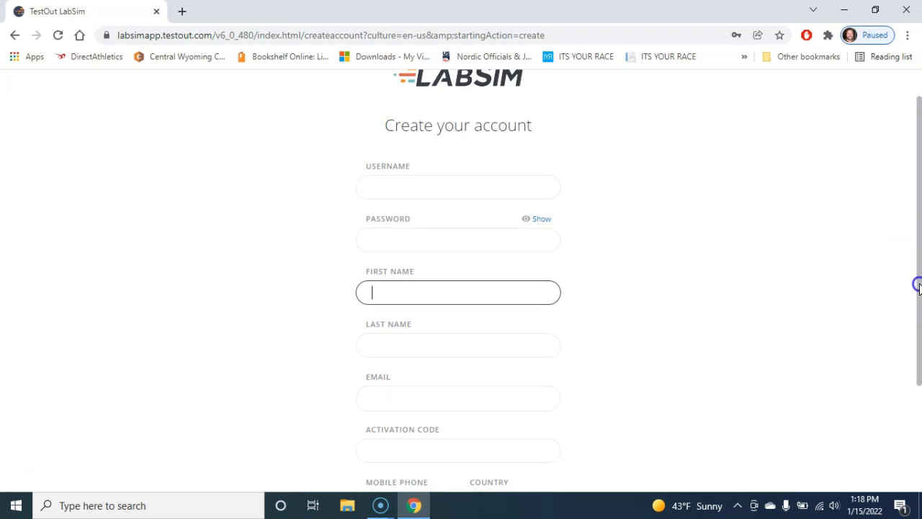
pyautogui.scroll(-3)
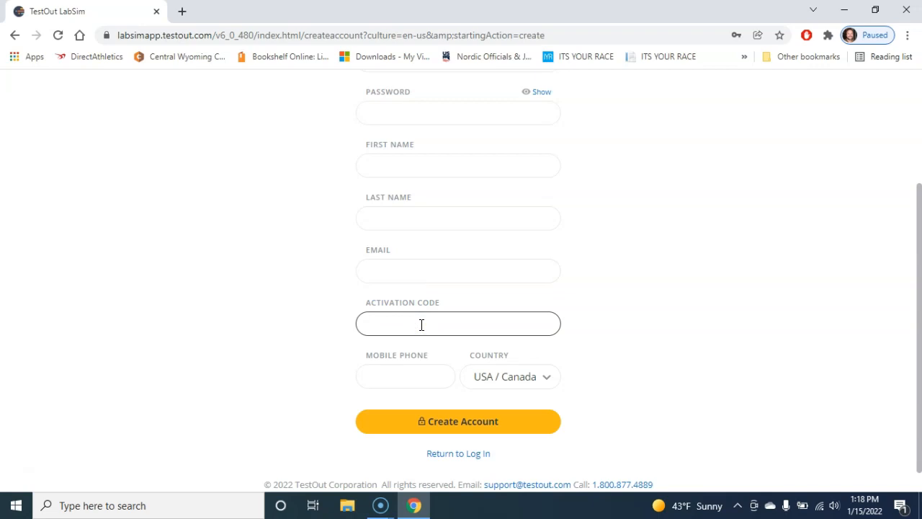
pyautogui.click(458, 323)
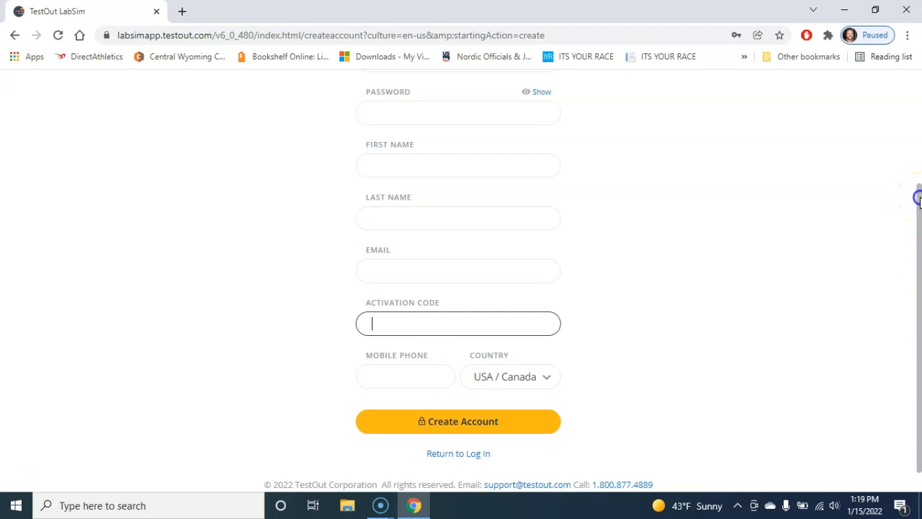
pyautogui.scroll(3)
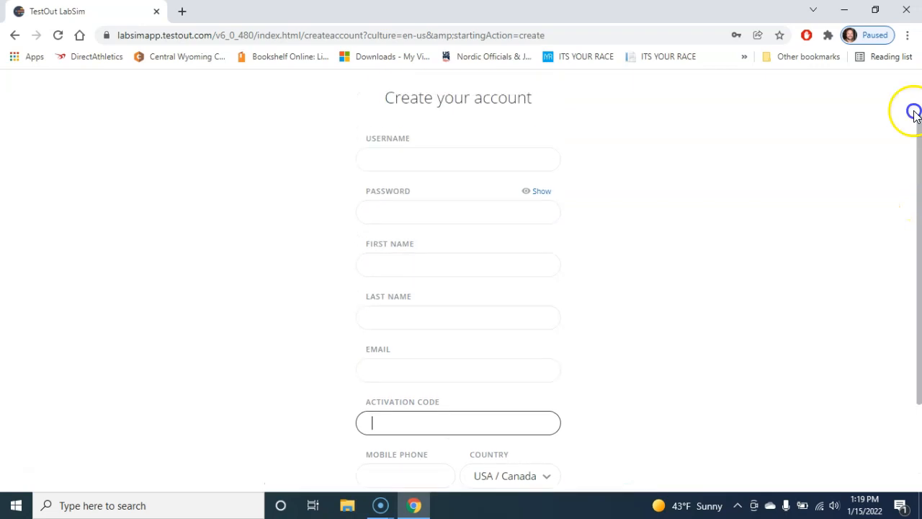
pyautogui.scroll(3)
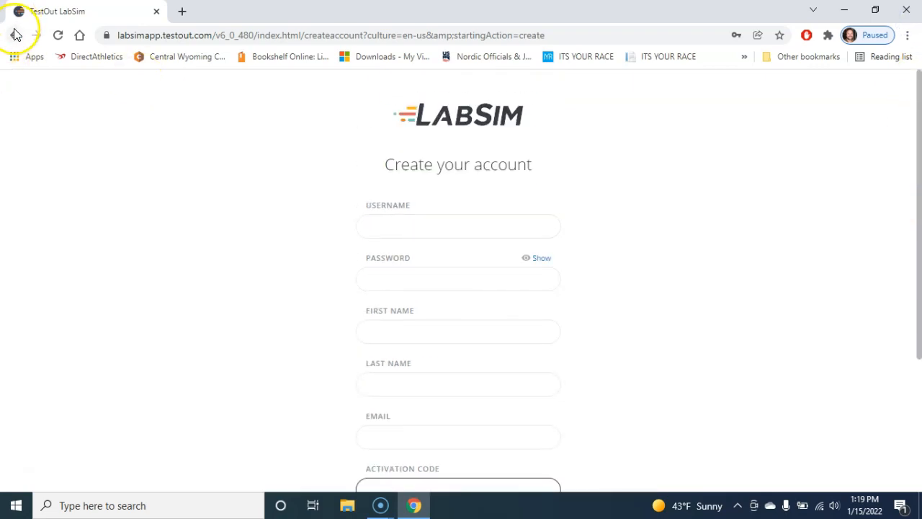
# Sign in to LabSim with the saved credentials, reaching Central Wyoming College's class list
pyautogui.click(16, 35)
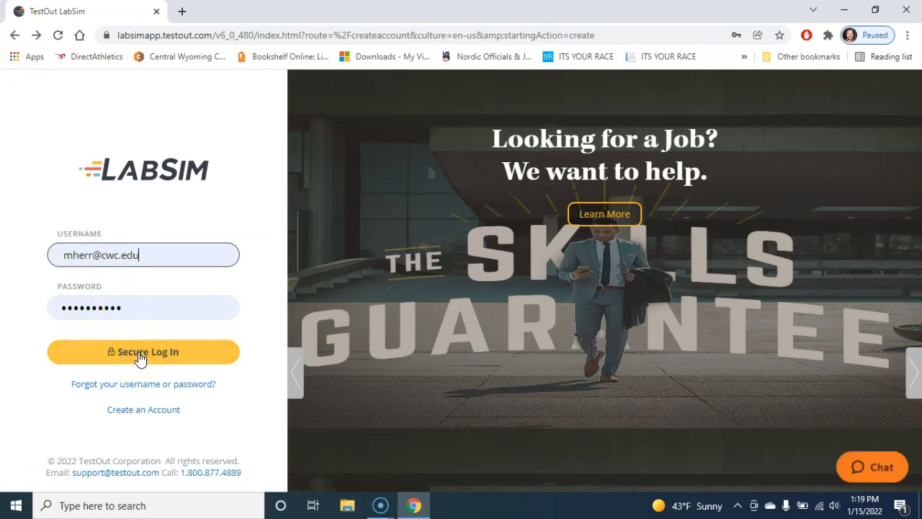
pyautogui.click(142, 351)
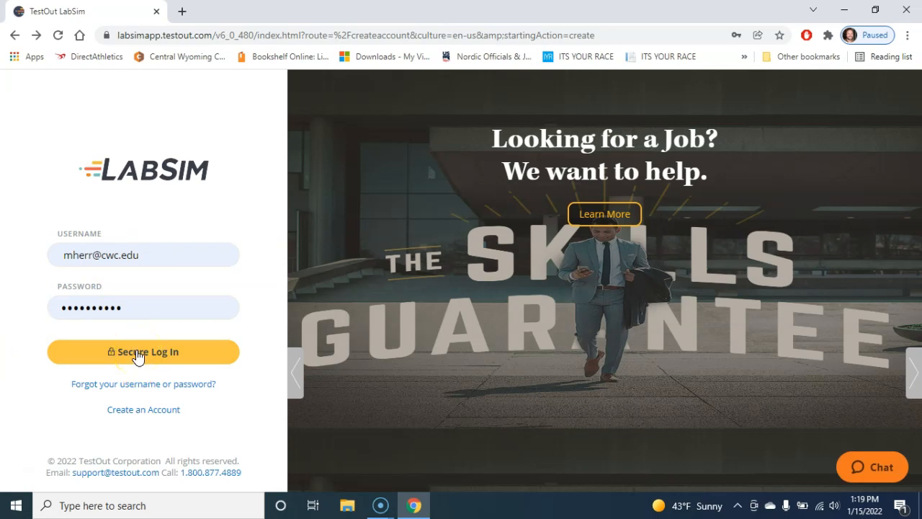
pyautogui.click(143, 352)
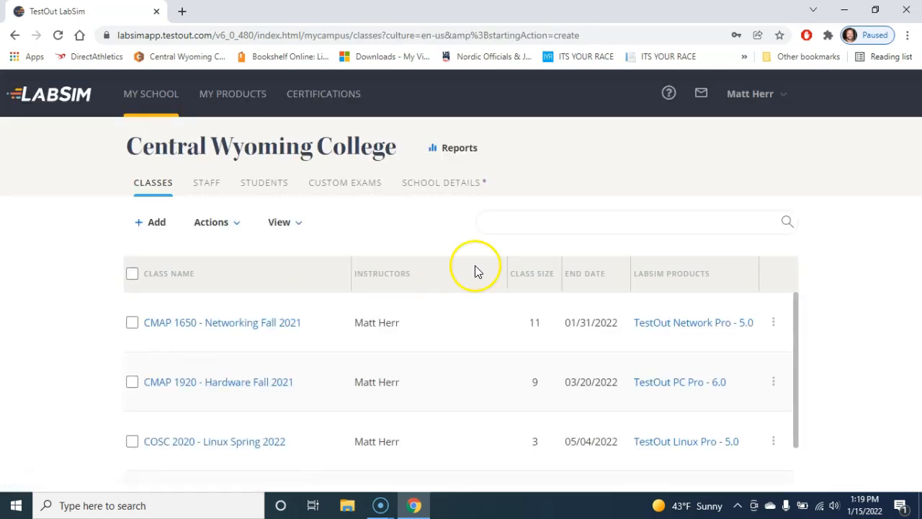
pyautogui.moveTo(867, 340)
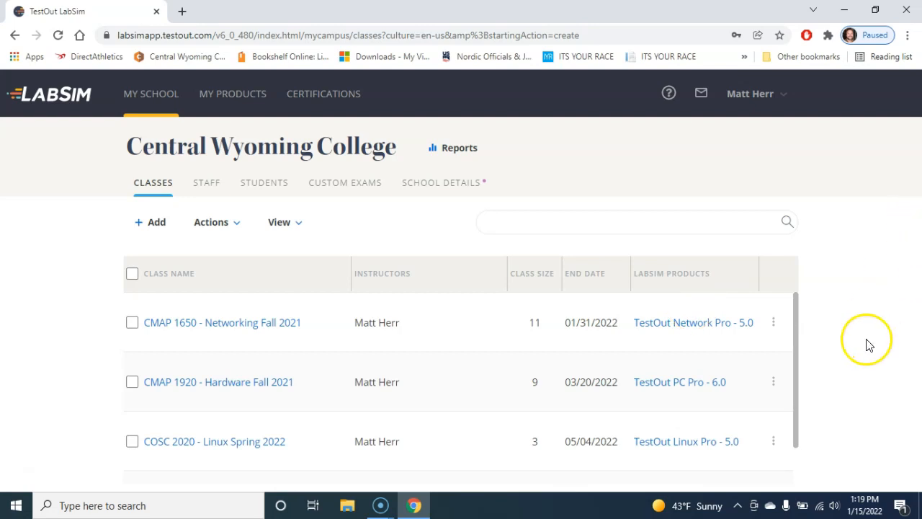
pyautogui.moveTo(795, 386)
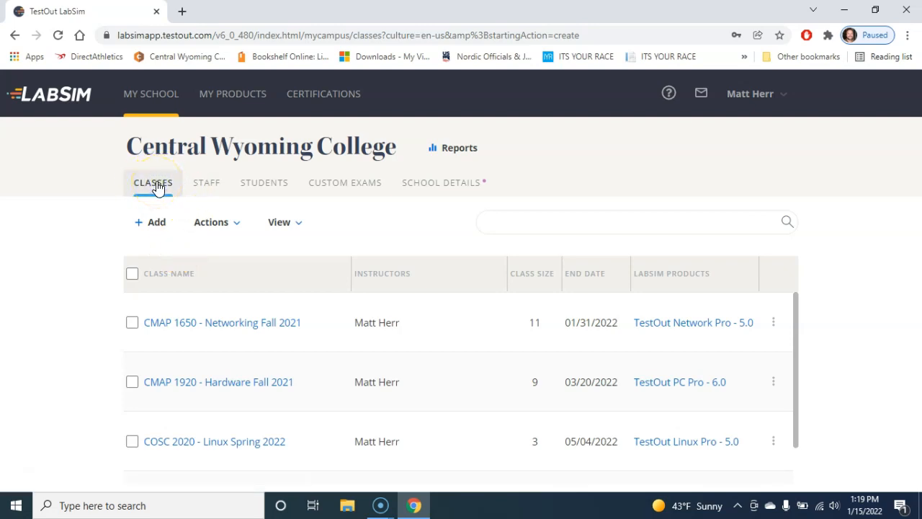
pyautogui.moveTo(363, 186)
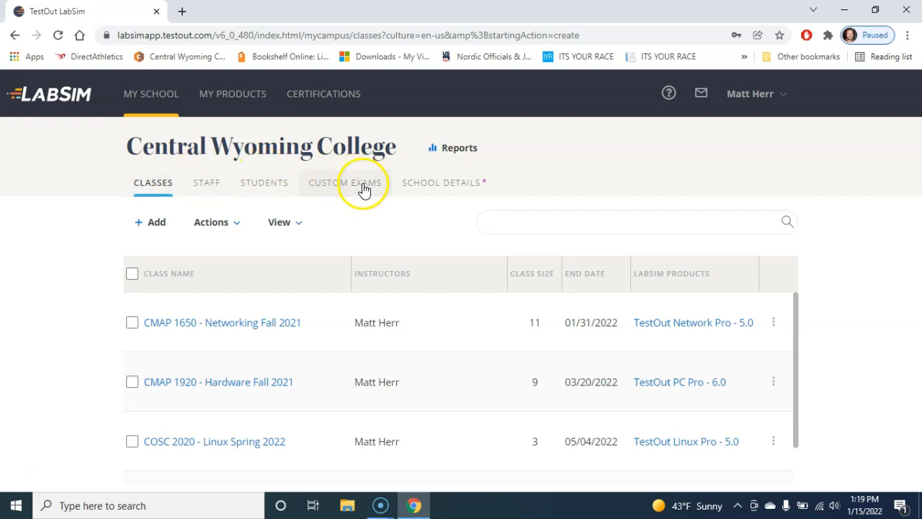
pyautogui.moveTo(330, 93)
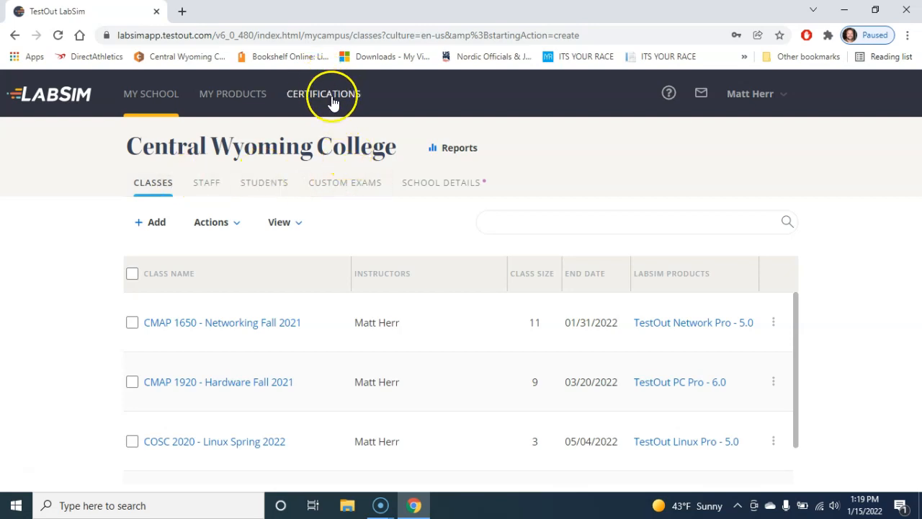
pyautogui.moveTo(392, 94)
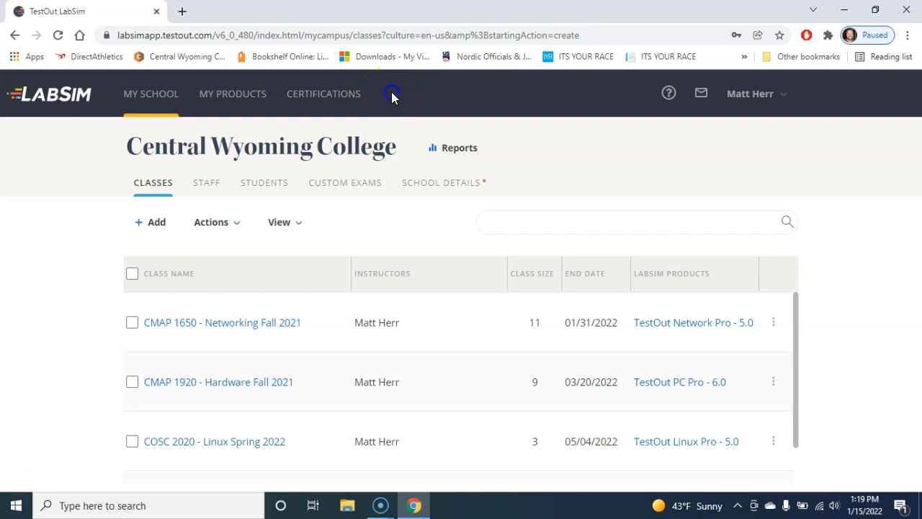
pyautogui.moveTo(233, 93)
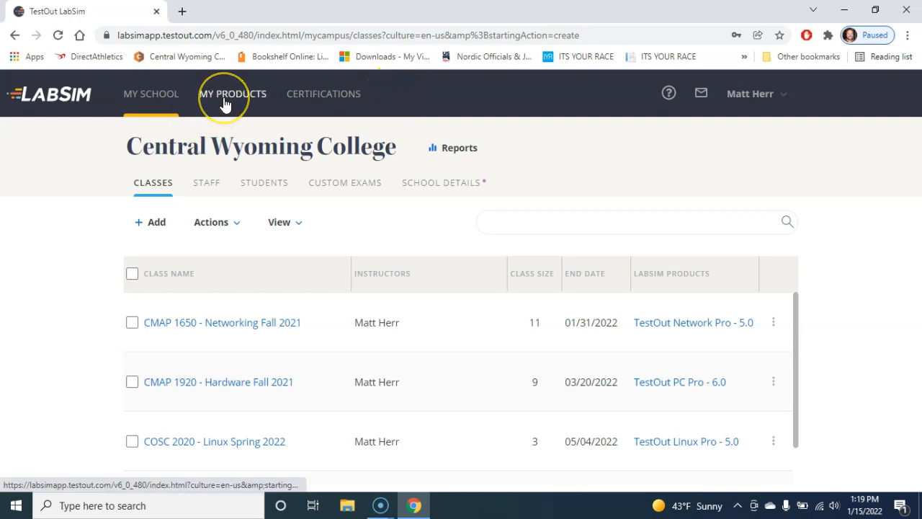
pyautogui.click(233, 93)
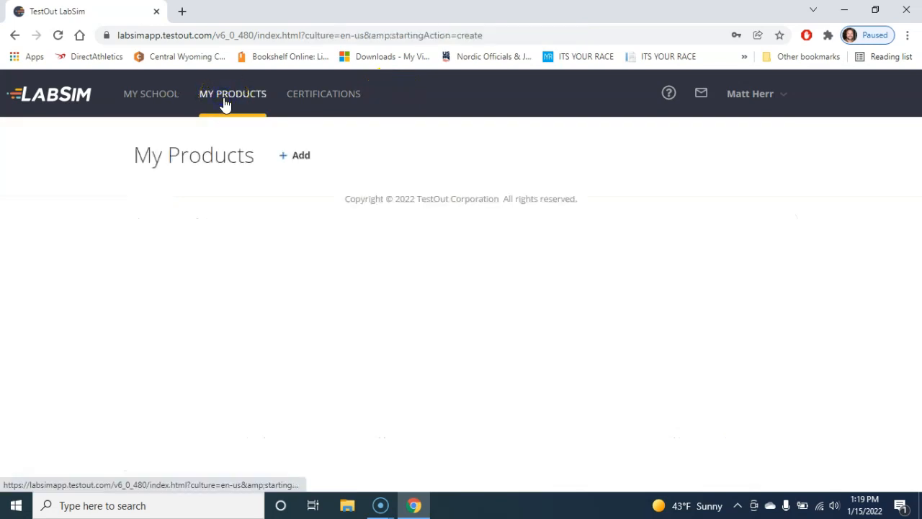
pyautogui.click(233, 93)
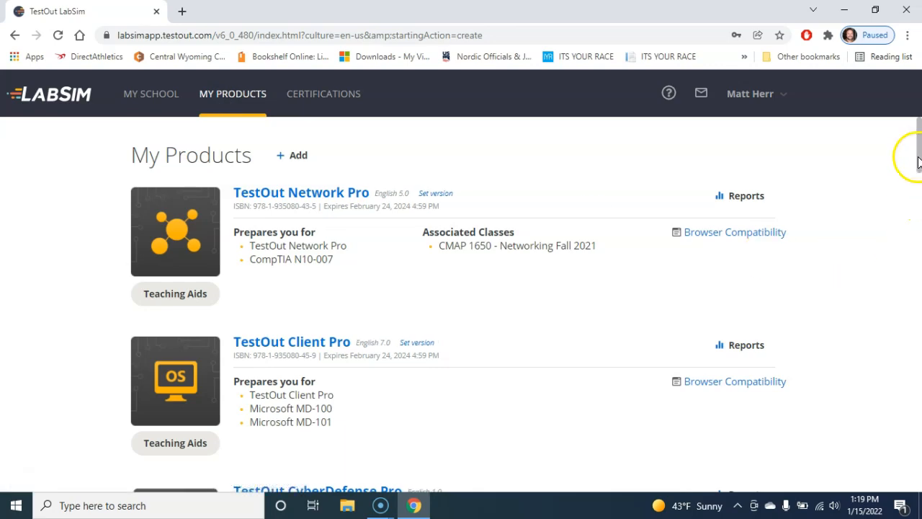
pyautogui.scroll(-3)
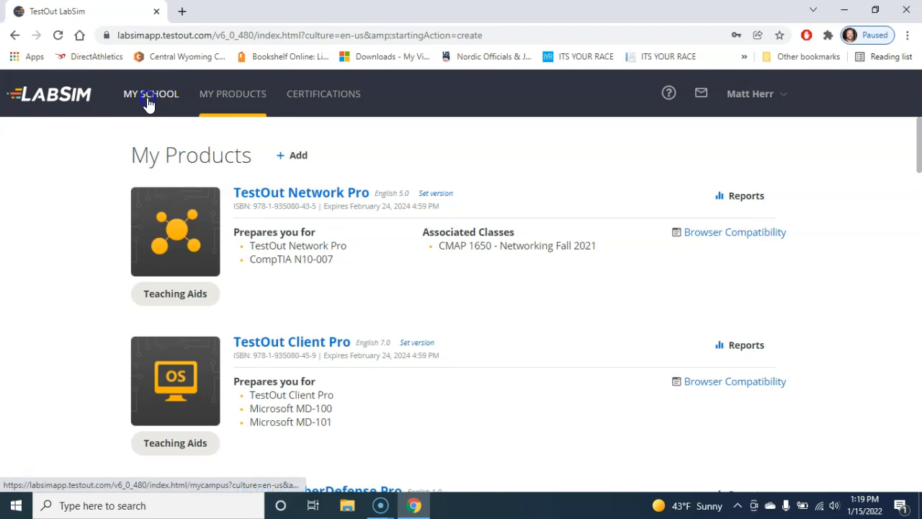
pyautogui.click(150, 94)
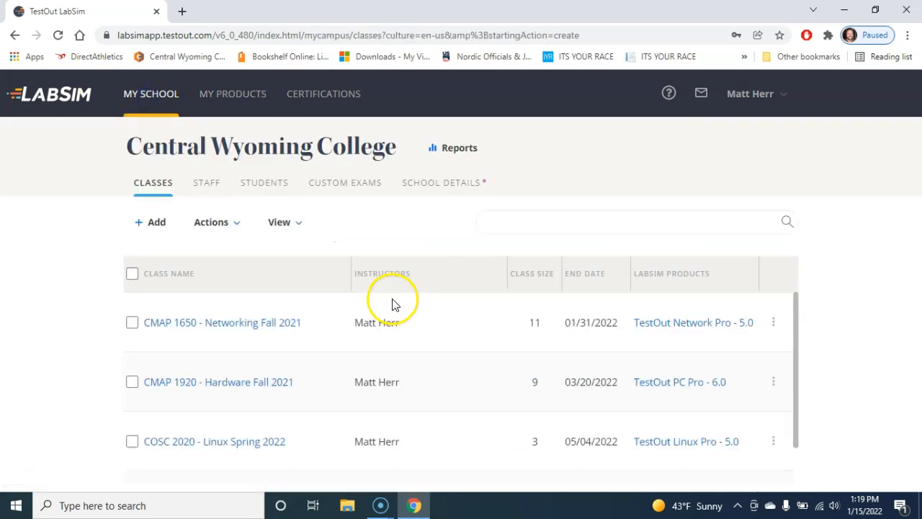
pyautogui.moveTo(200, 320)
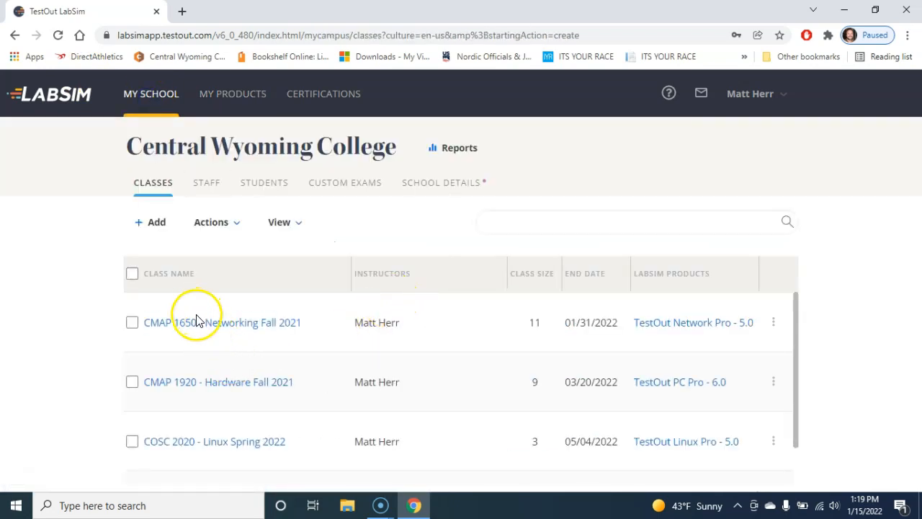
pyautogui.moveTo(202, 395)
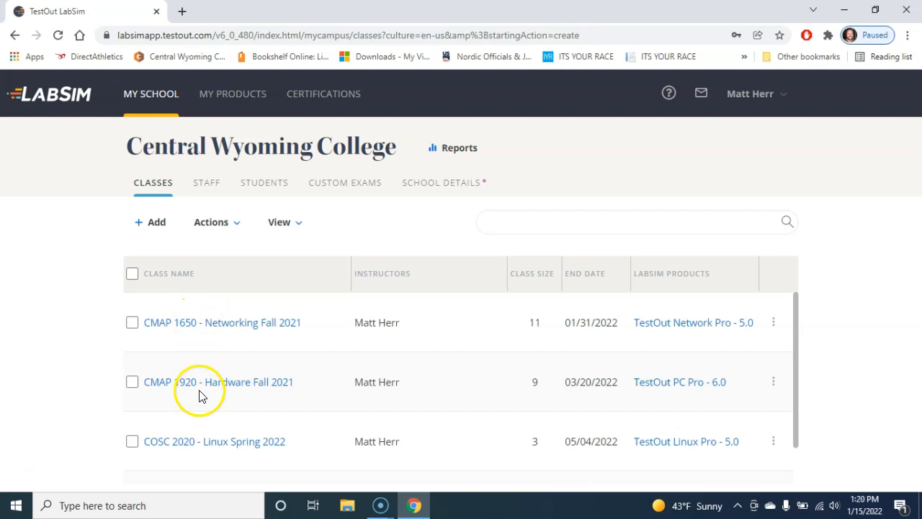
pyautogui.moveTo(176, 454)
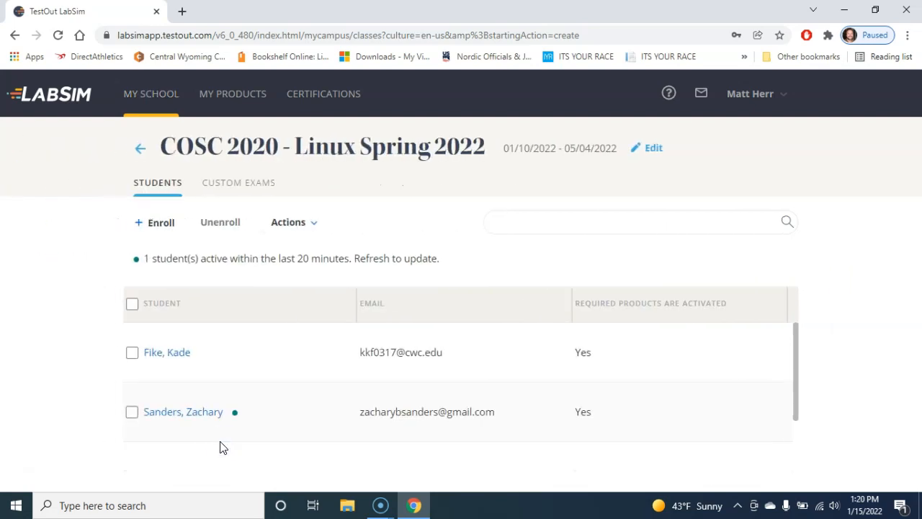
pyautogui.moveTo(655, 329)
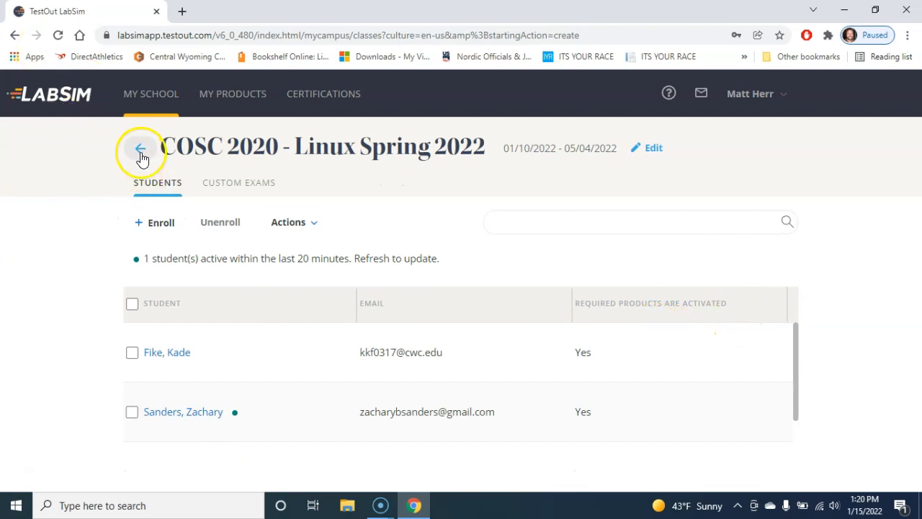
# Launch TestOut Linux Pro - 5.0 from the COSC 2020 - Linux Spring 2022 class row
pyautogui.click(141, 147)
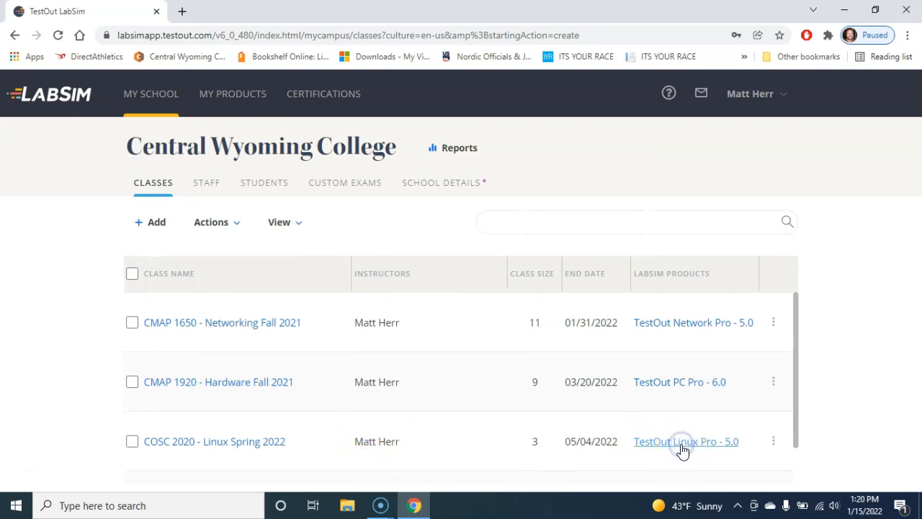
pyautogui.click(686, 441)
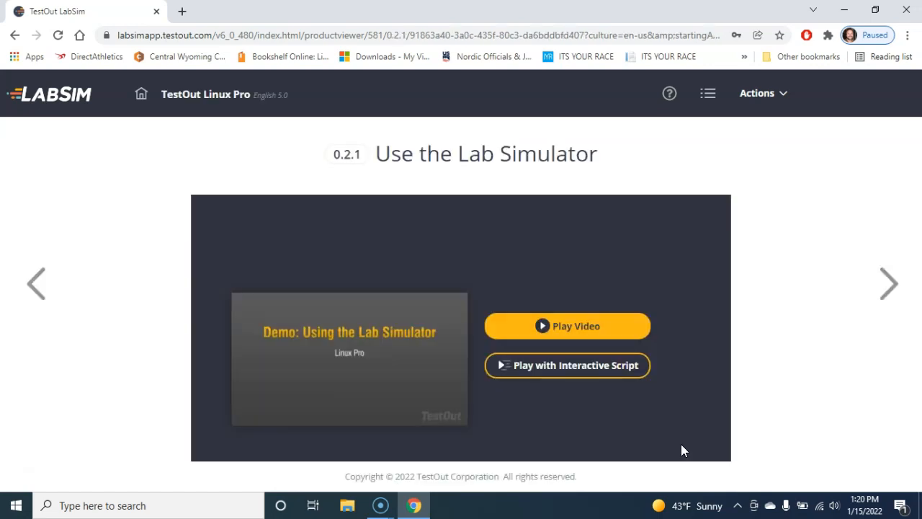
pyautogui.moveTo(891, 257)
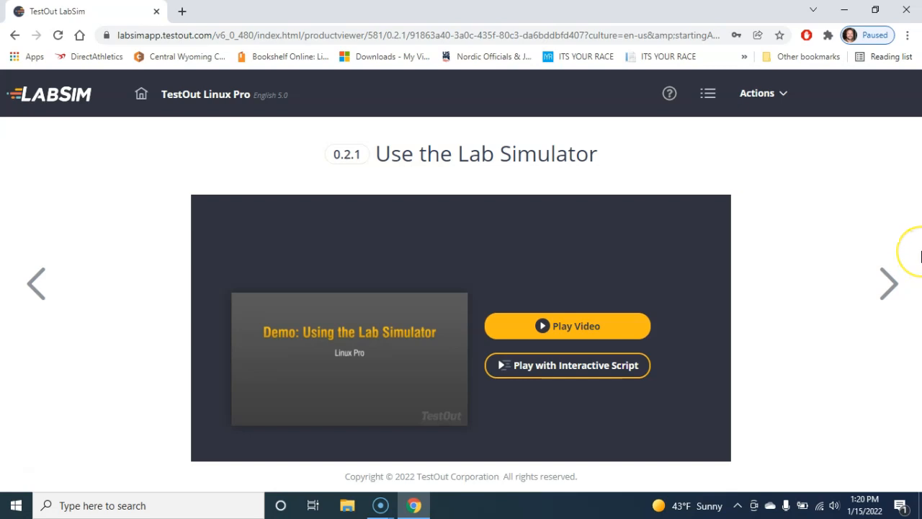
pyautogui.moveTo(911, 257)
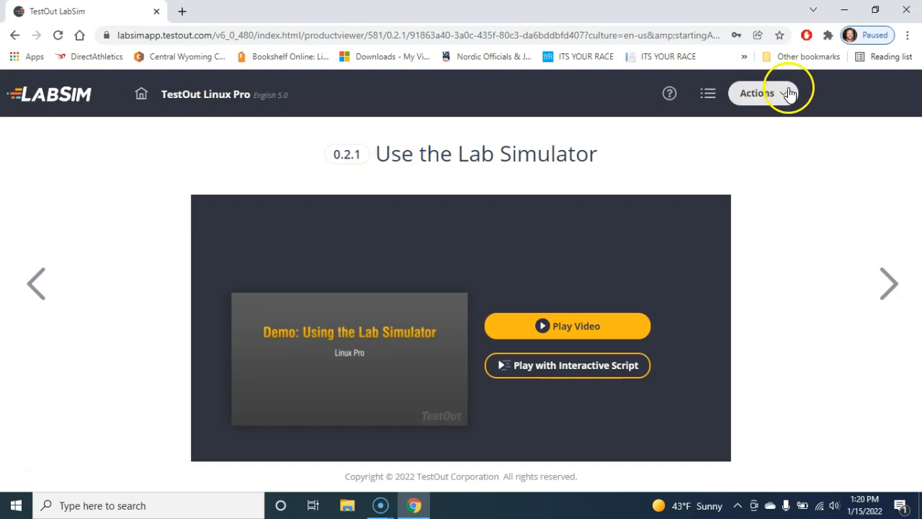
pyautogui.click(707, 94)
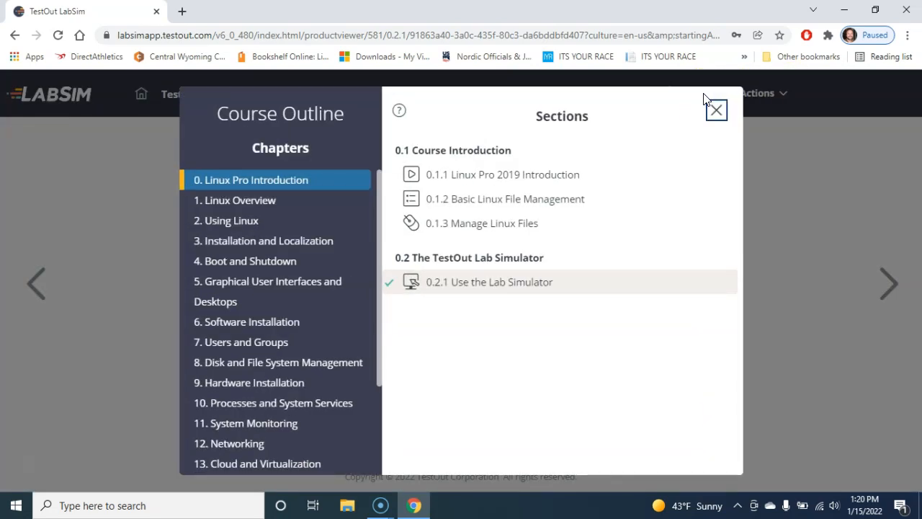
pyautogui.click(714, 109)
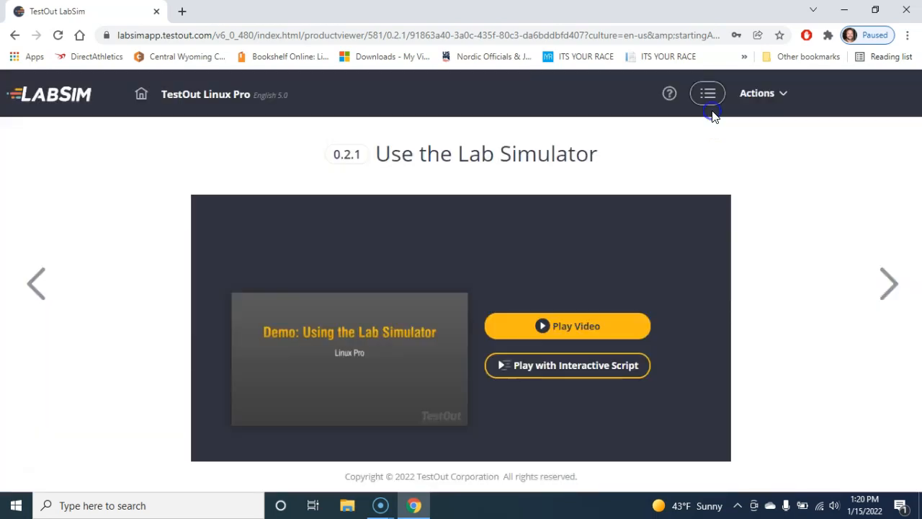